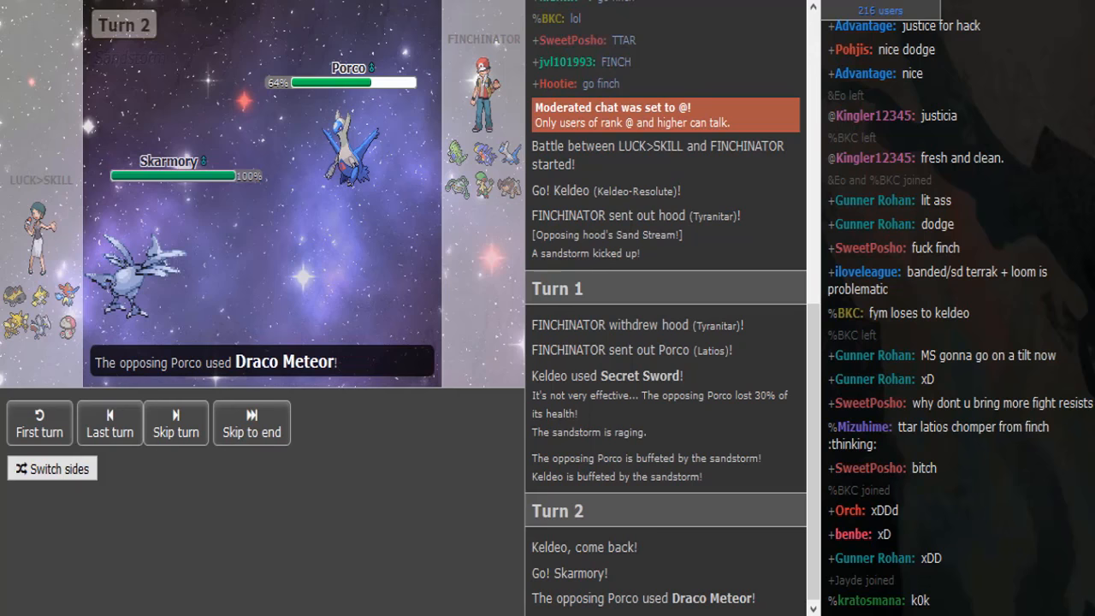
{"action": "mouse_move", "coordinate": [394, 453]}
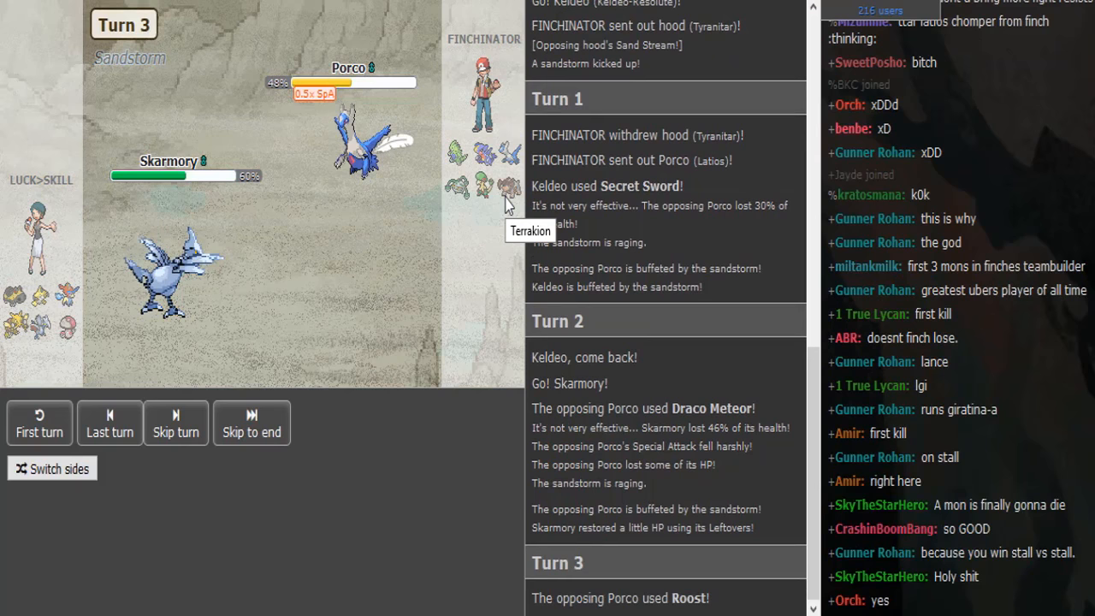
{"action": "mouse_move", "coordinate": [412, 177]}
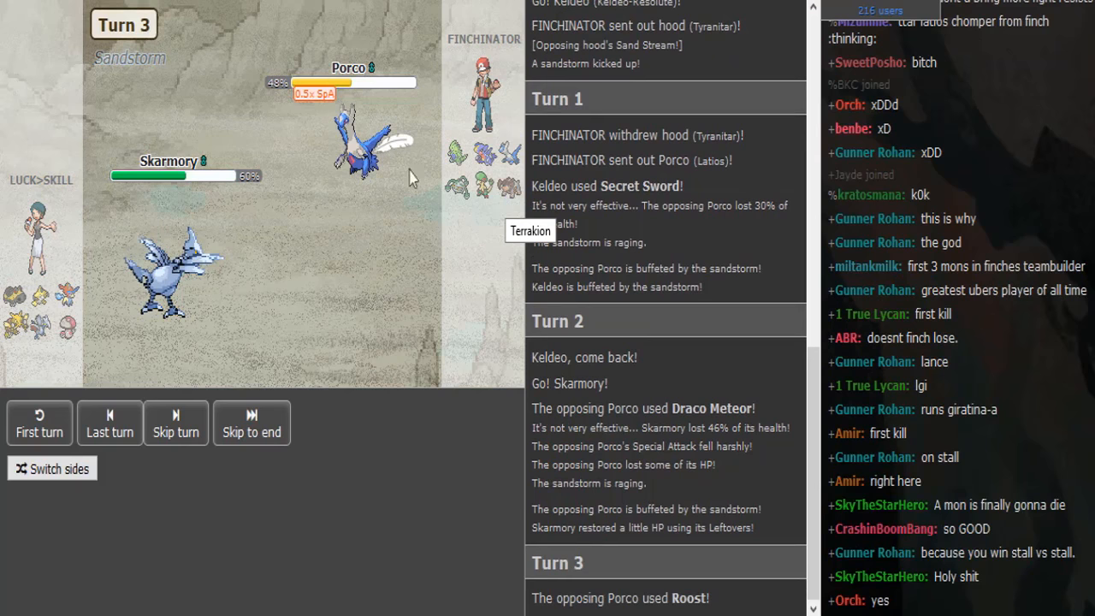
{"action": "mouse_move", "coordinate": [376, 162]}
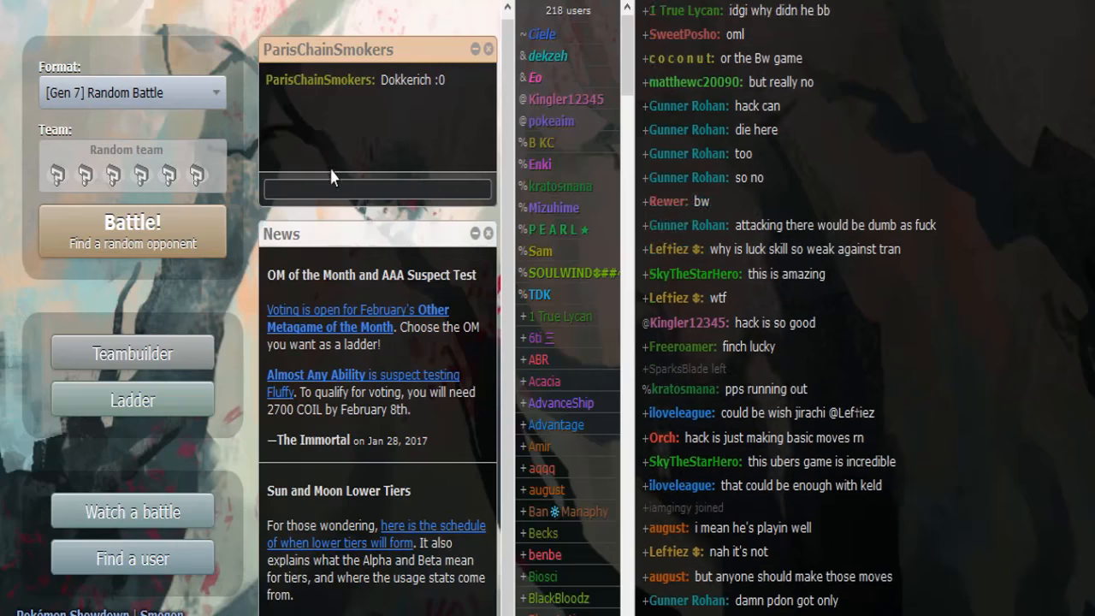
Send 'hi' as a greeting in the private chat
{"action": "type", "text": "hi"}
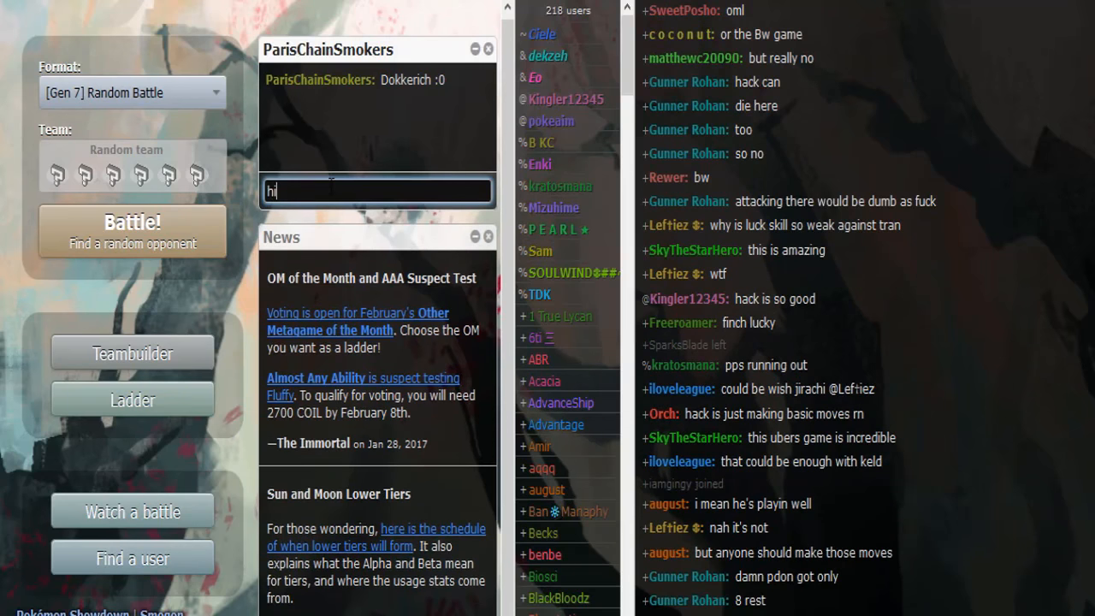
{"action": "key", "text": "enter"}
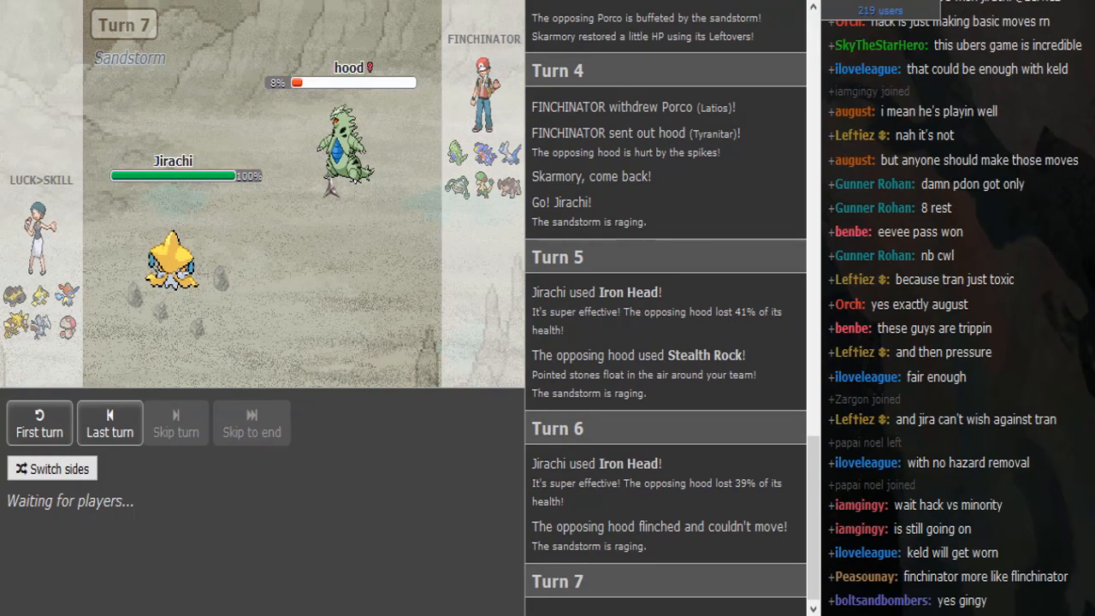
Exit the Camtasia recorder, declining to save the untitled project (Nein)
{"action": "right_click", "coordinate": [250, 423]}
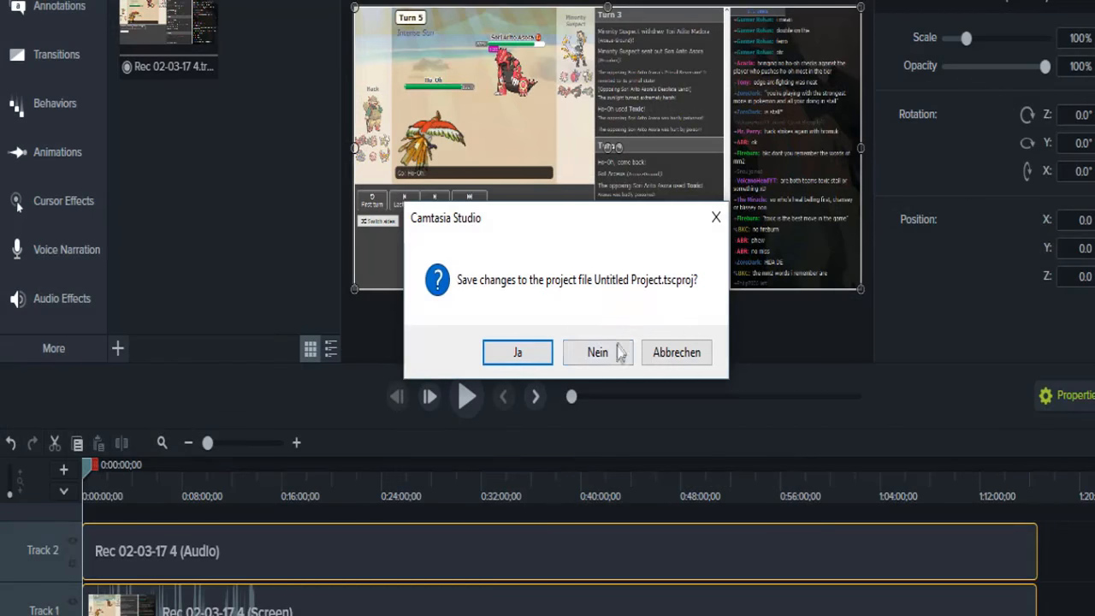
{"action": "left_click", "coordinate": [598, 352]}
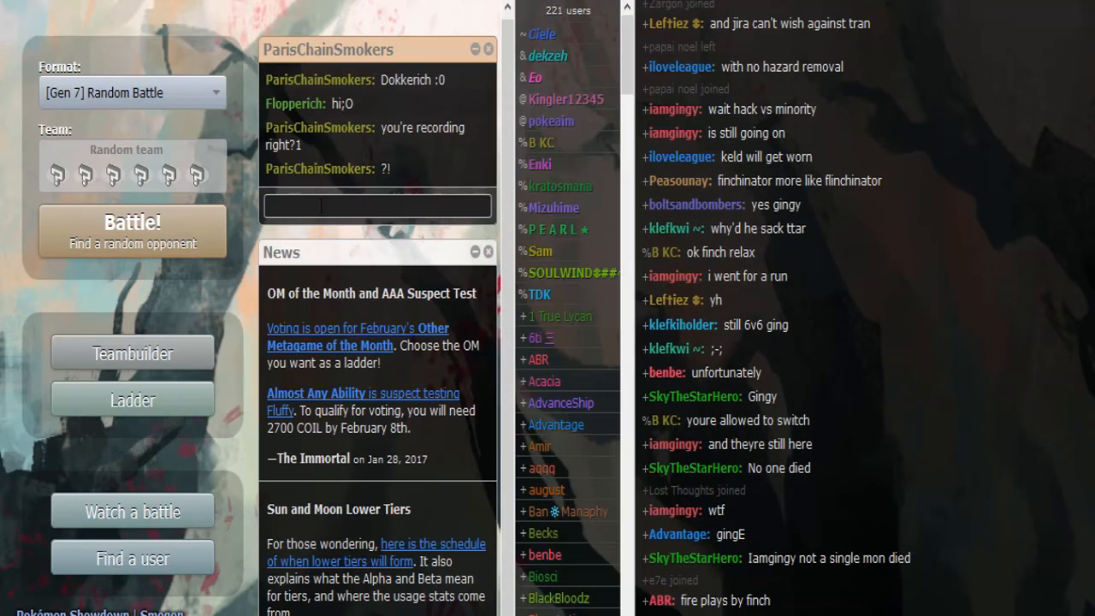
Reply 'yh' in the private chat to confirm the session is being recorded
{"action": "type", "text": "yh+"}
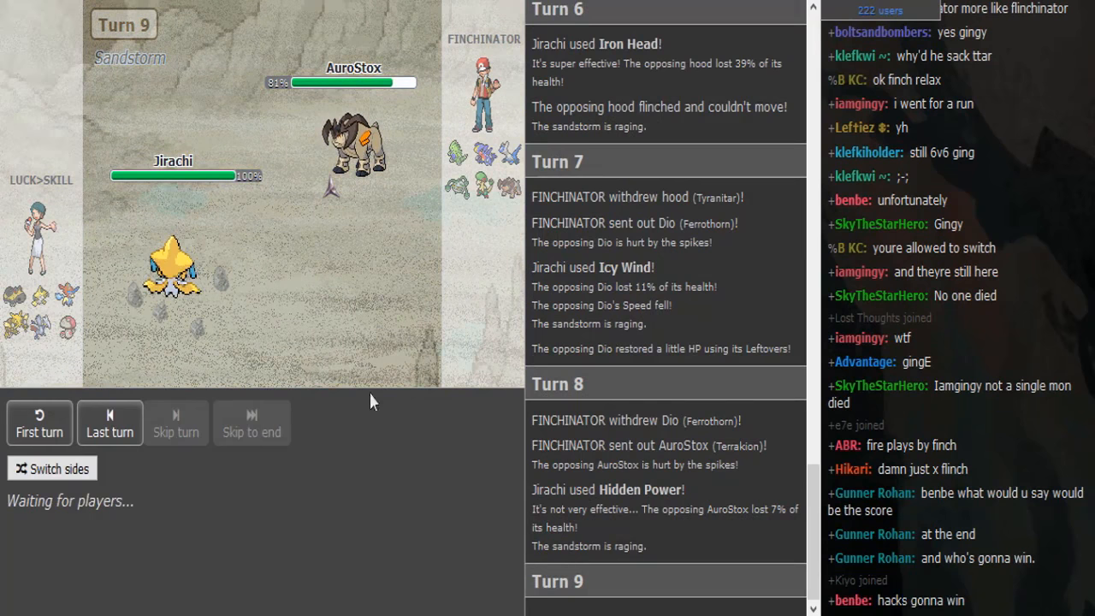
{"action": "mouse_move", "coordinate": [171, 266]}
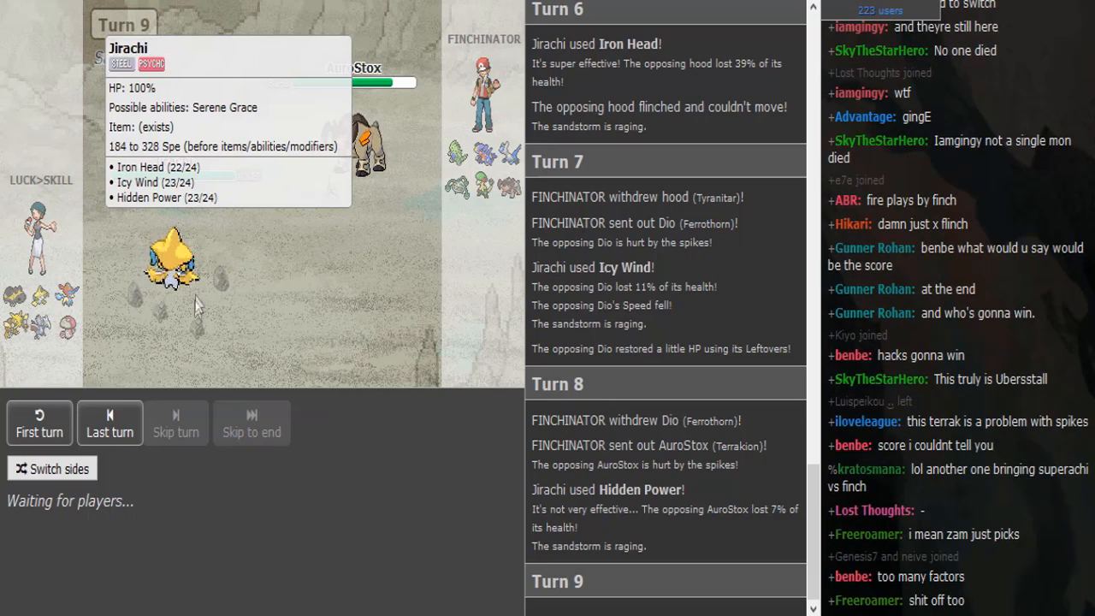
{"action": "mouse_move", "coordinate": [205, 326]}
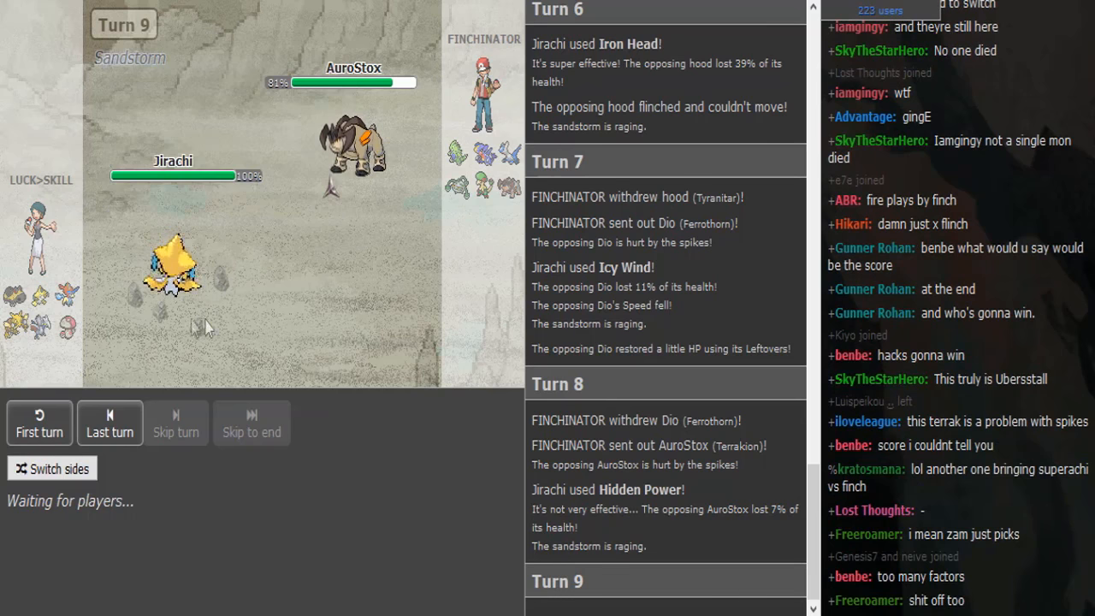
{"action": "mouse_move", "coordinate": [360, 238]}
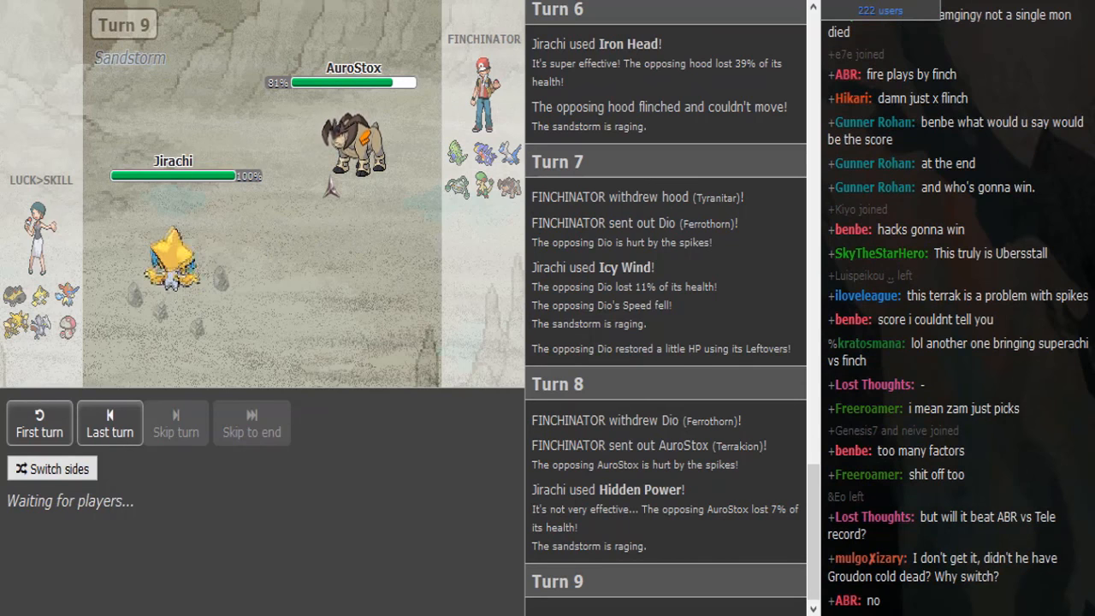
Scroll the battle chat while turns 9 and 10 resolve and Skarmory faints
{"action": "scroll", "scroll_direction": "down", "scroll_amount": 3}
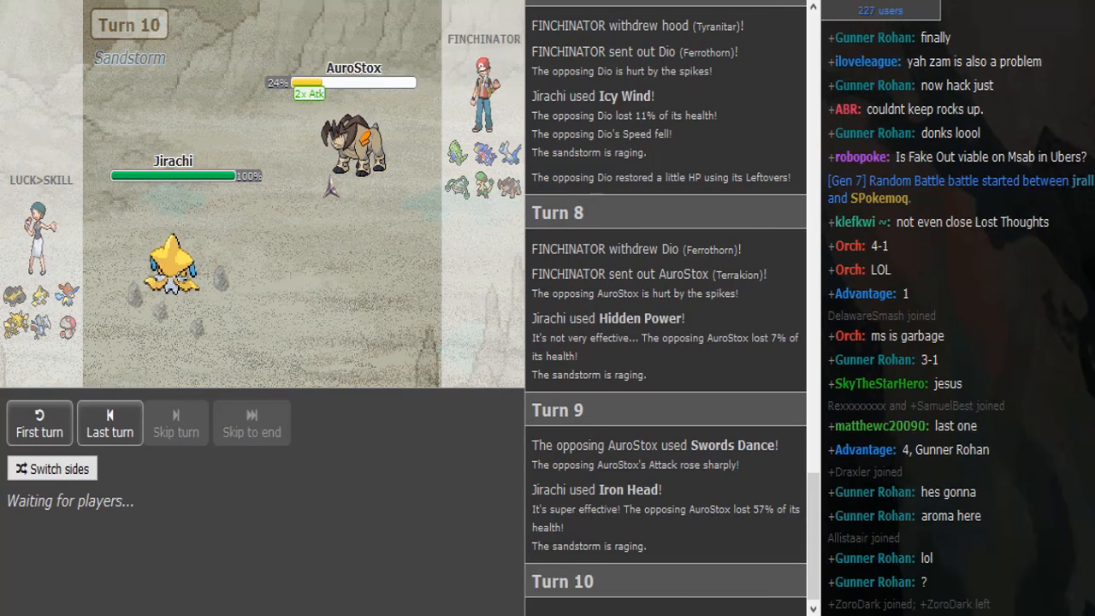
{"action": "scroll", "scroll_direction": "down", "scroll_amount": 3}
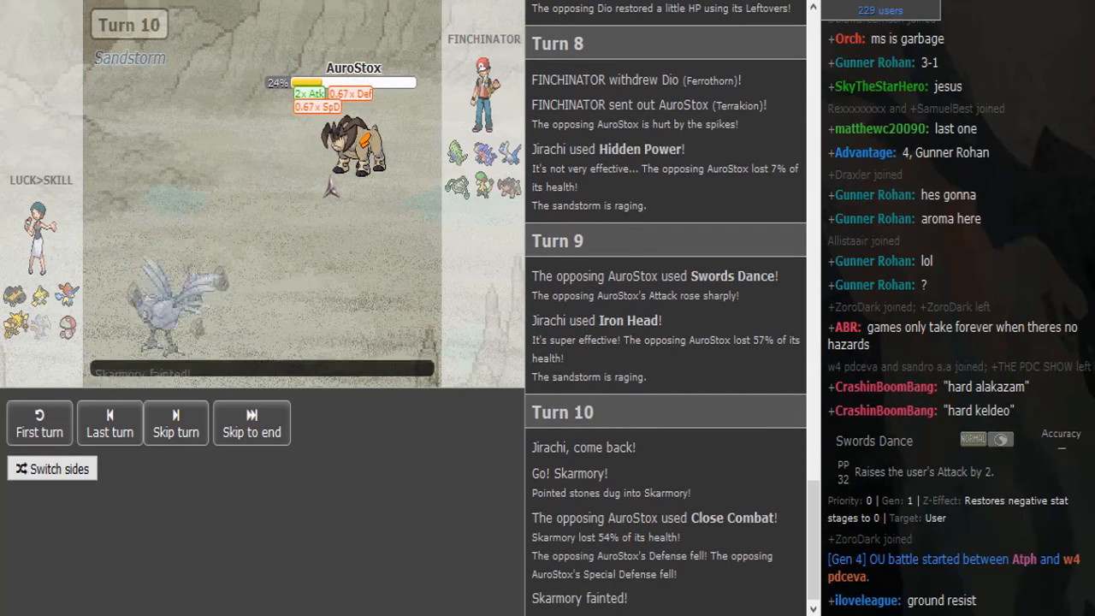
Leave the battle room for the Home page with the private chat
{"action": "left_click", "coordinate": [109, 423]}
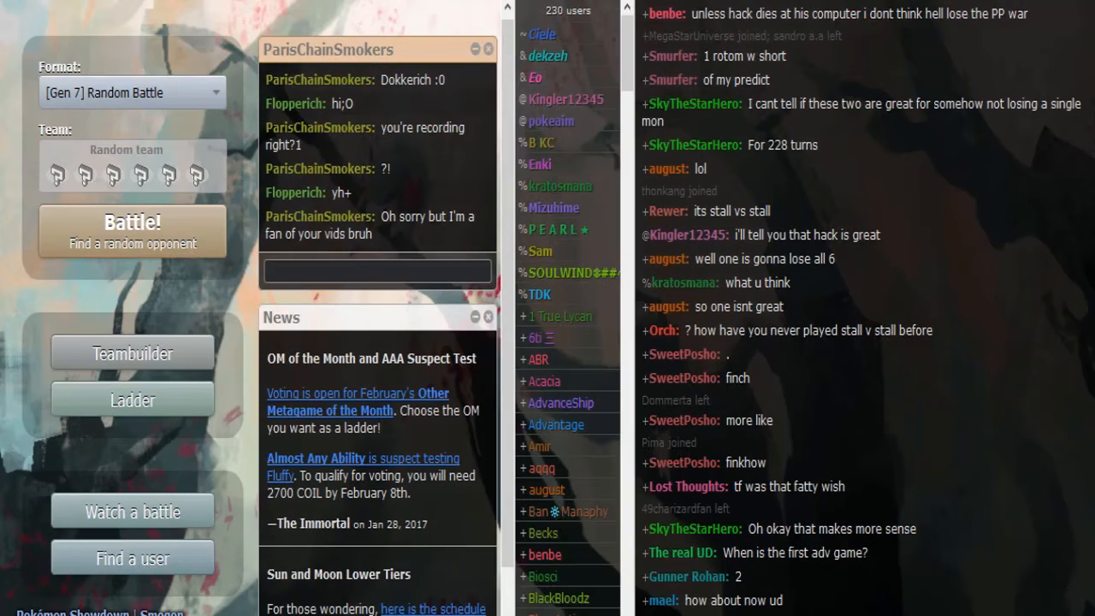
Reply 'ty' in the private chat to thank them for liking the videos
{"action": "type", "text": "ty"}
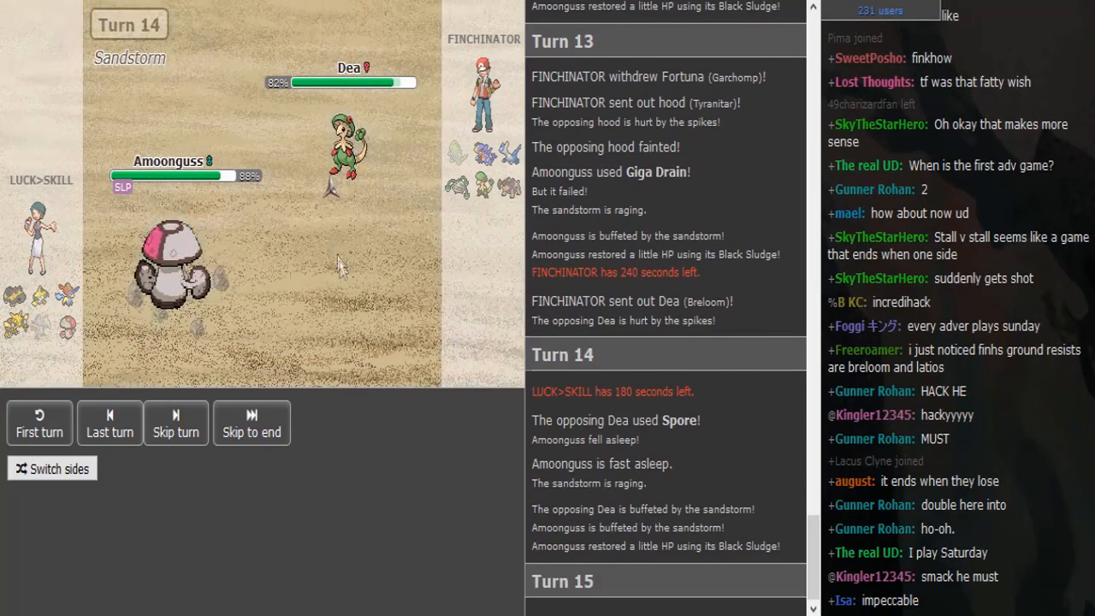
{"action": "mouse_move", "coordinate": [346, 137]}
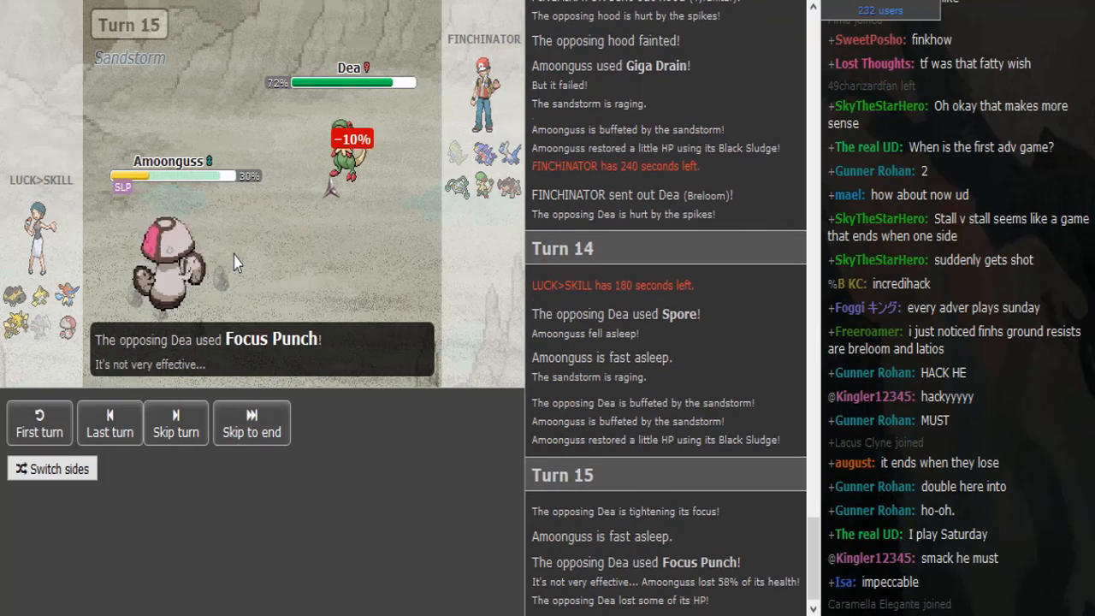
{"action": "mouse_move", "coordinate": [171, 265]}
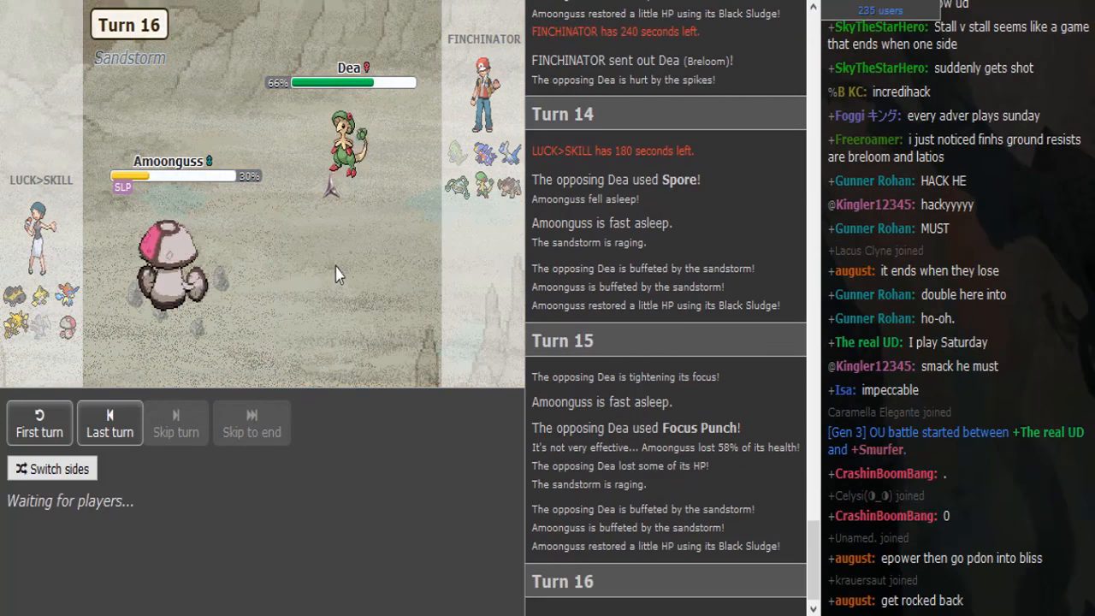
{"action": "mouse_move", "coordinate": [117, 248]}
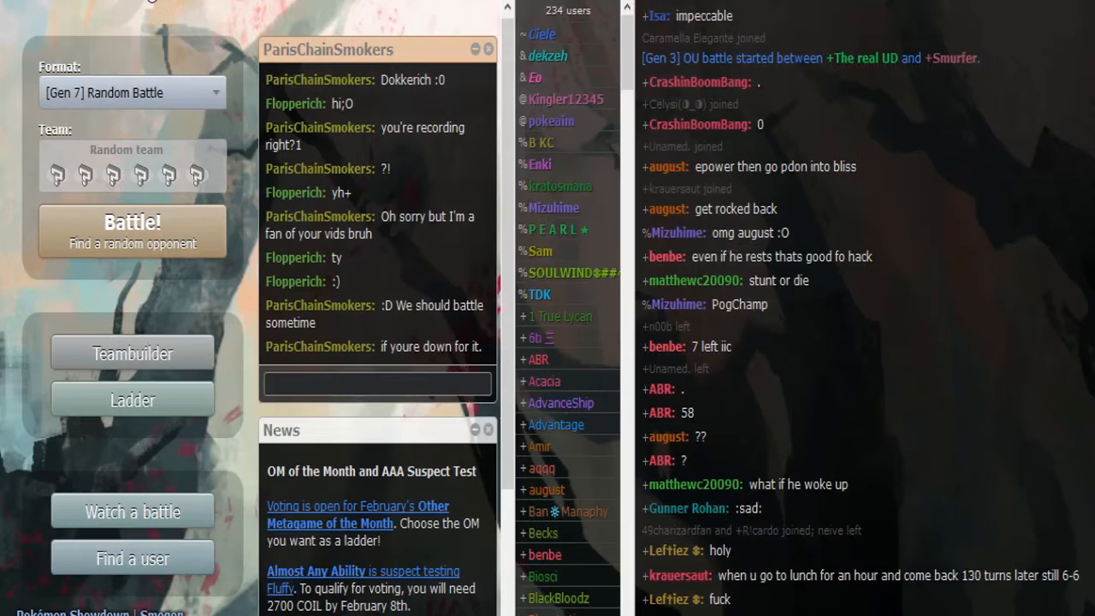
{"action": "scroll", "scroll_direction": "down", "scroll_amount": 3}
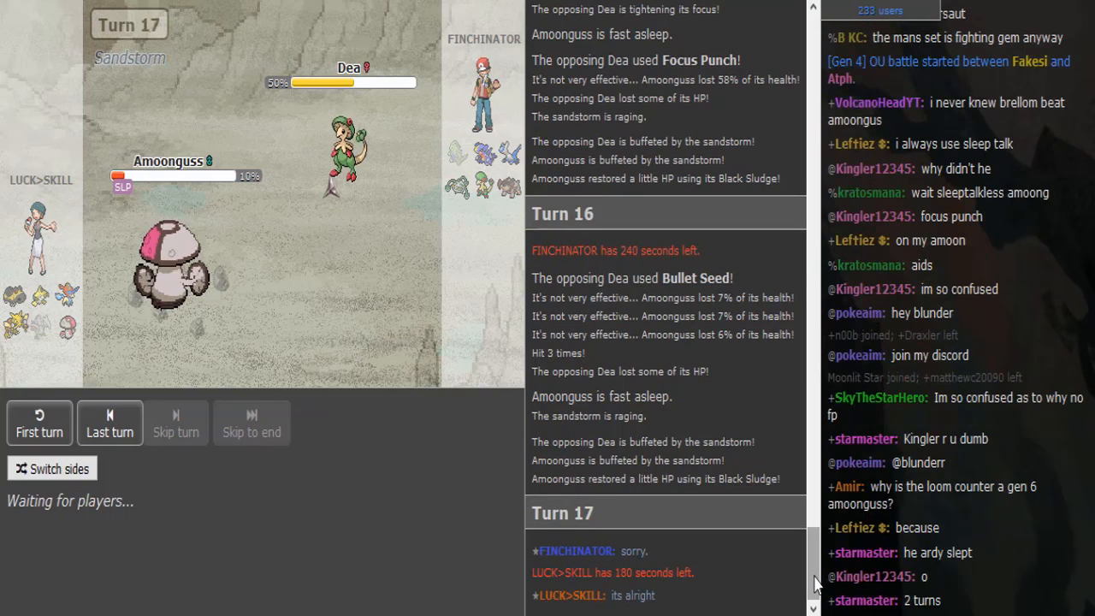
Scroll the battle chat as the match plays on from turn 18
{"action": "scroll", "scroll_direction": "down", "scroll_amount": 3}
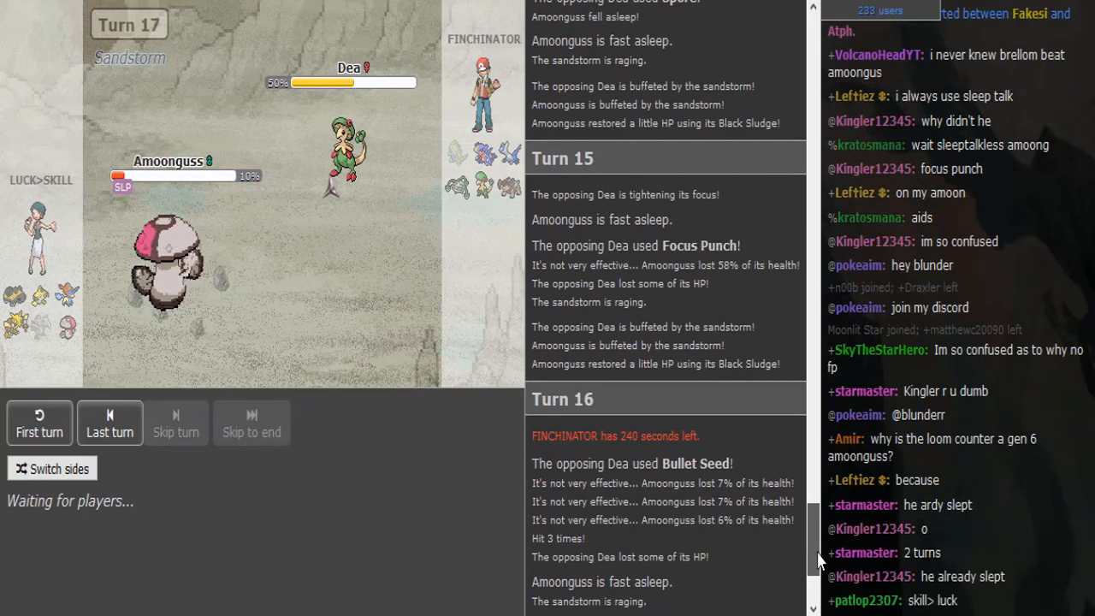
{"action": "scroll", "scroll_direction": "down", "scroll_amount": 3}
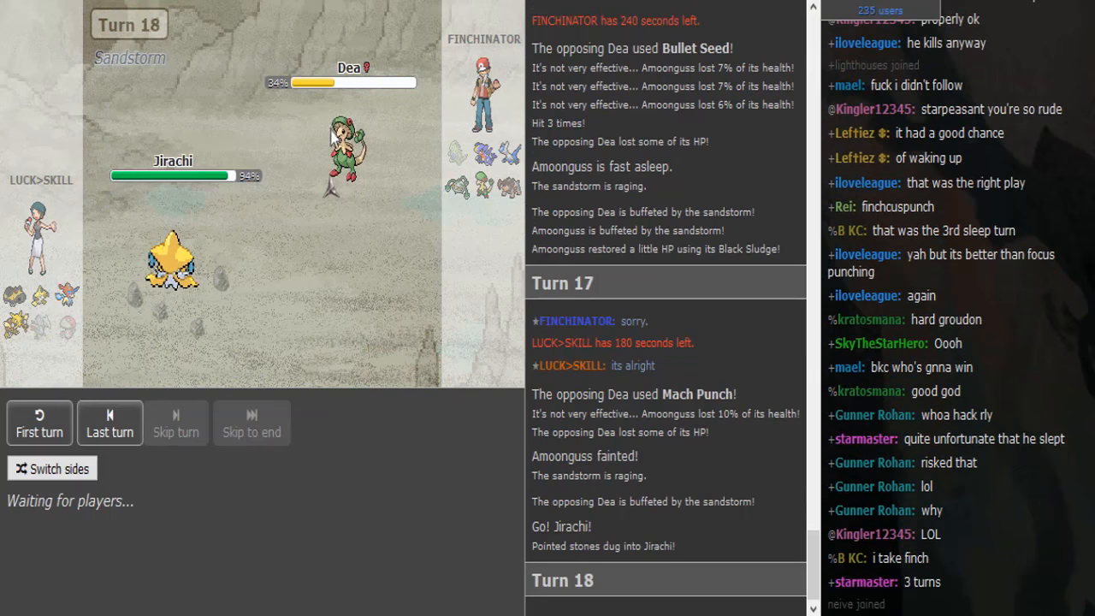
{"action": "mouse_move", "coordinate": [349, 145]}
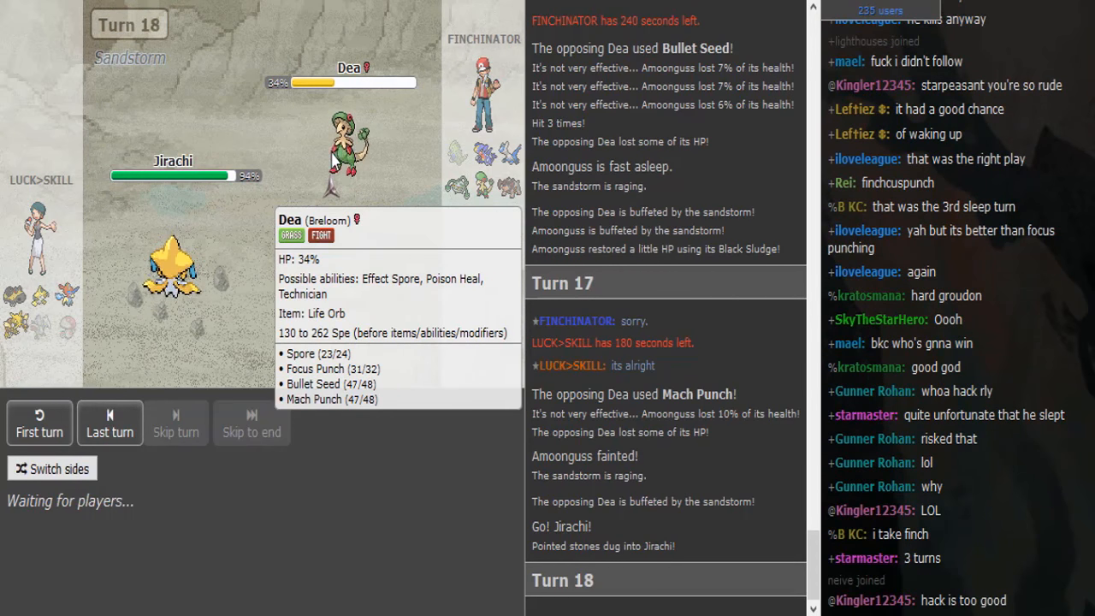
{"action": "mouse_move", "coordinate": [453, 192]}
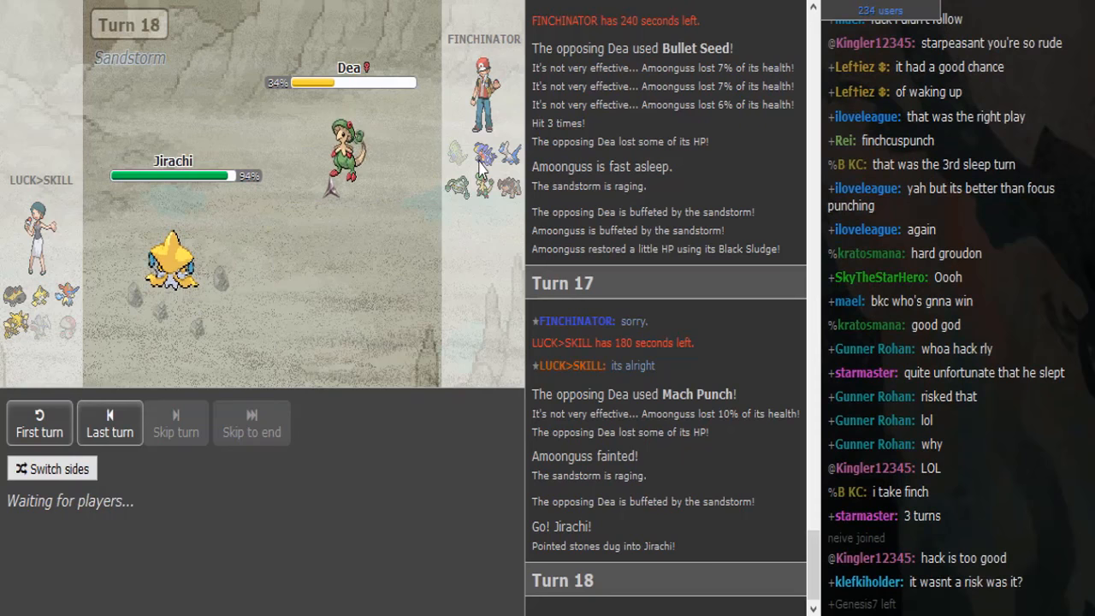
{"action": "mouse_move", "coordinate": [483, 154]}
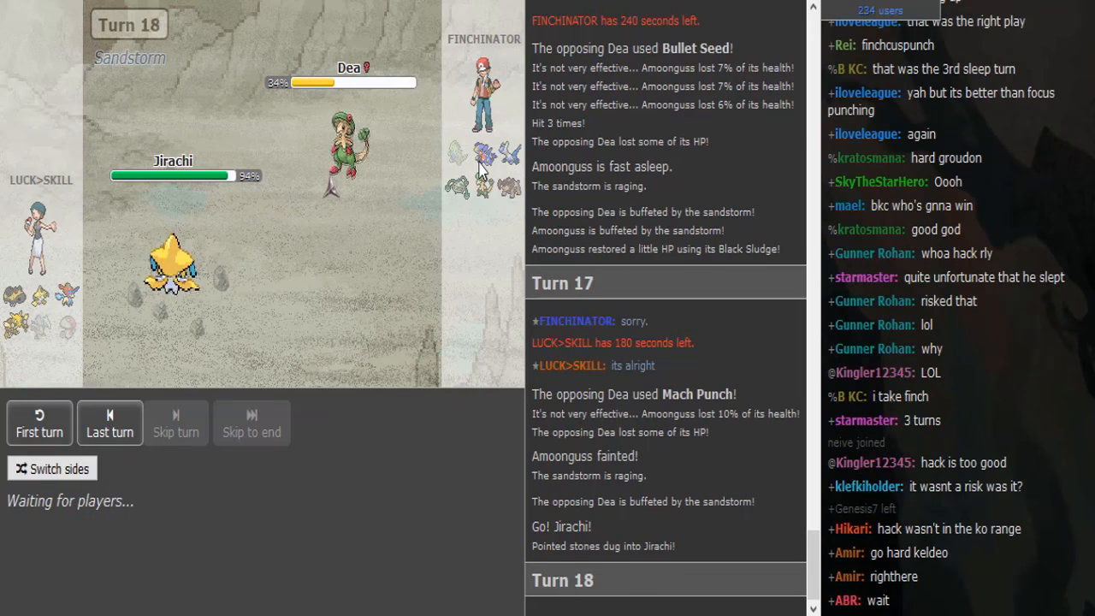
{"action": "mouse_move", "coordinate": [459, 187]}
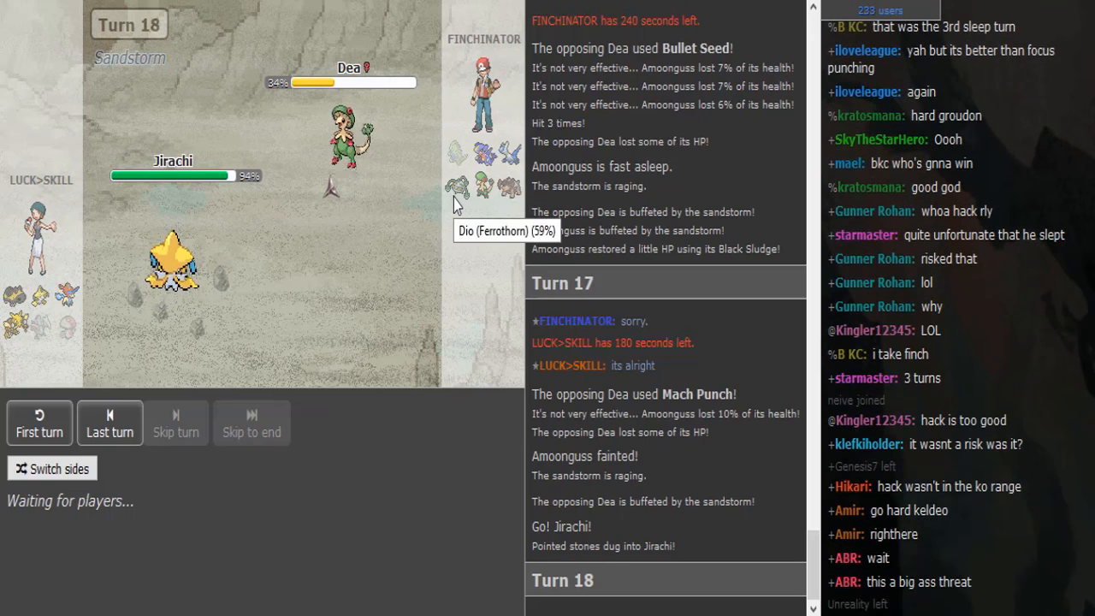
{"action": "mouse_move", "coordinate": [486, 154]}
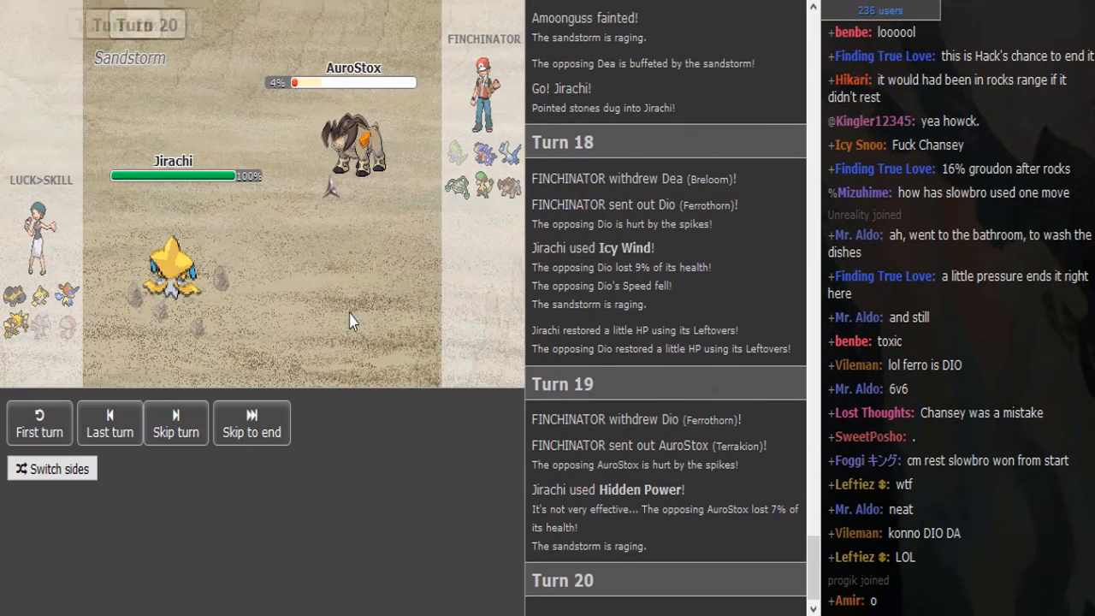
Return to the Home screen with the private chat after AuroStox faints
{"action": "left_click", "coordinate": [109, 423]}
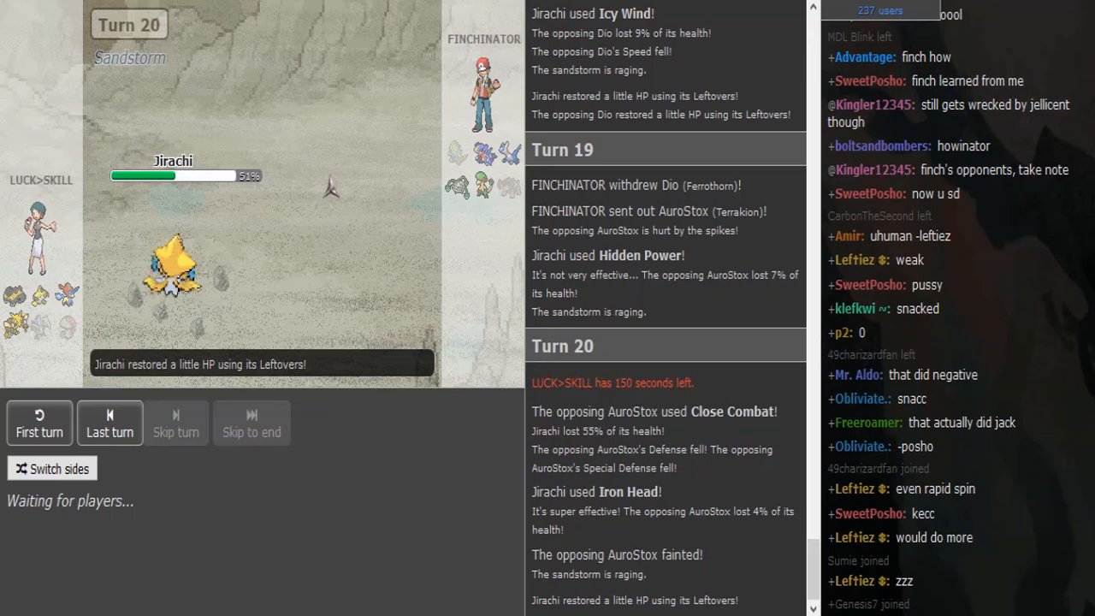
{"action": "mouse_move", "coordinate": [171, 265]}
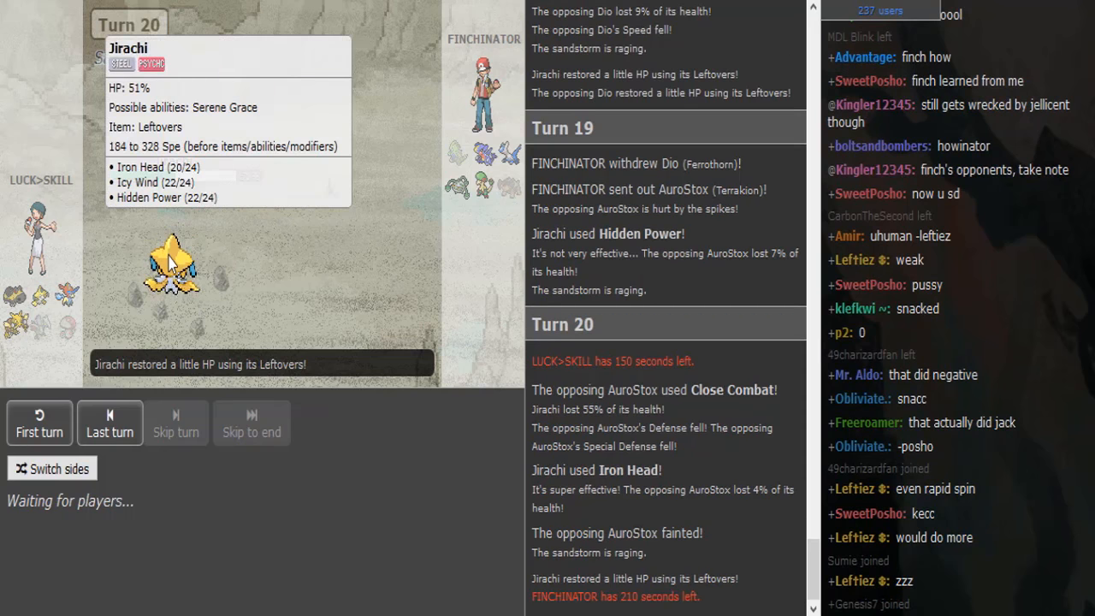
{"action": "mouse_move", "coordinate": [295, 270]}
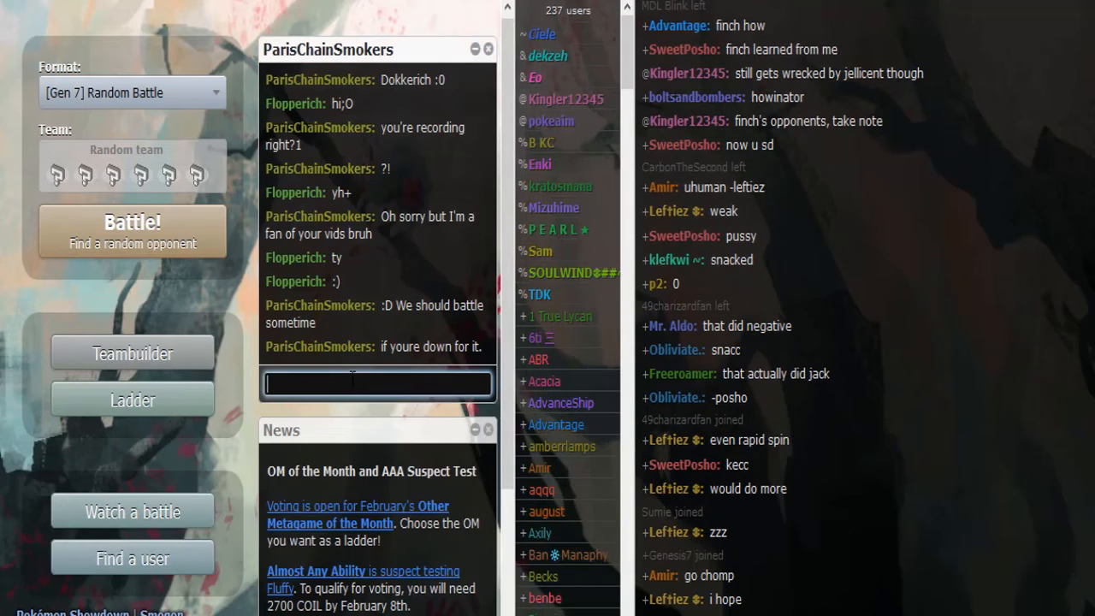
Send a private reply 'u gotta try ur luck' suggesting they try the ladder
{"action": "type", "text": "u gotta h"}
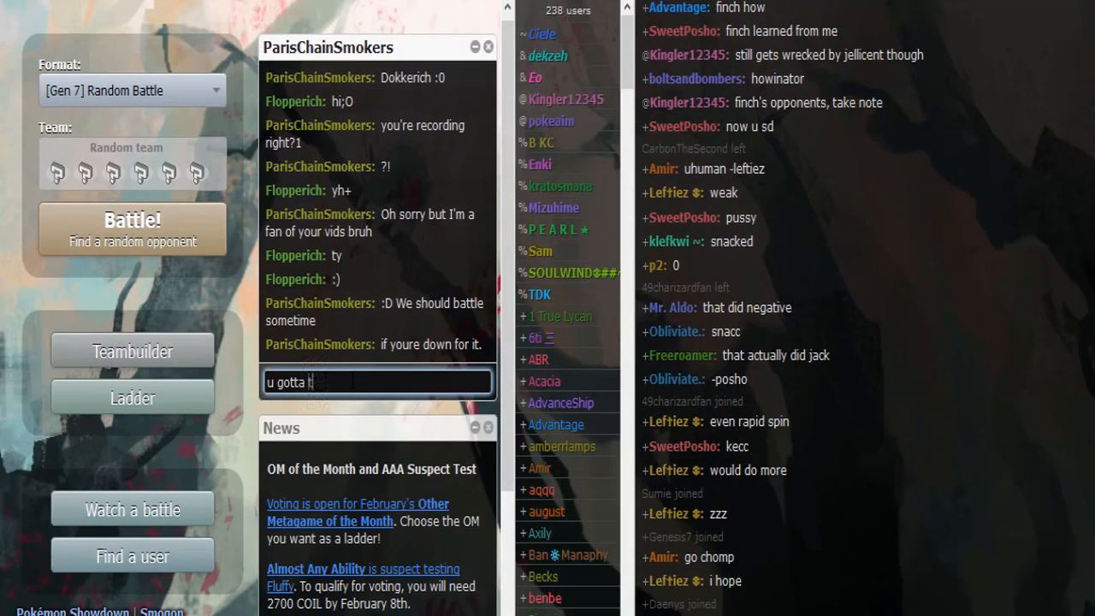
{"action": "type", "text": "try ur luck on the lad"}
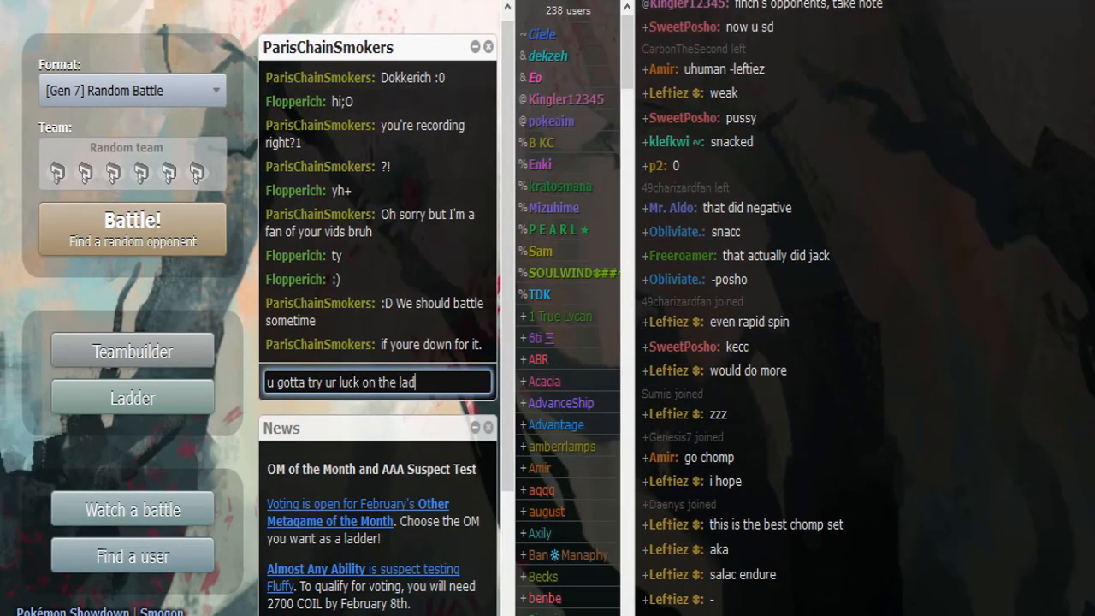
{"action": "key", "text": "enter"}
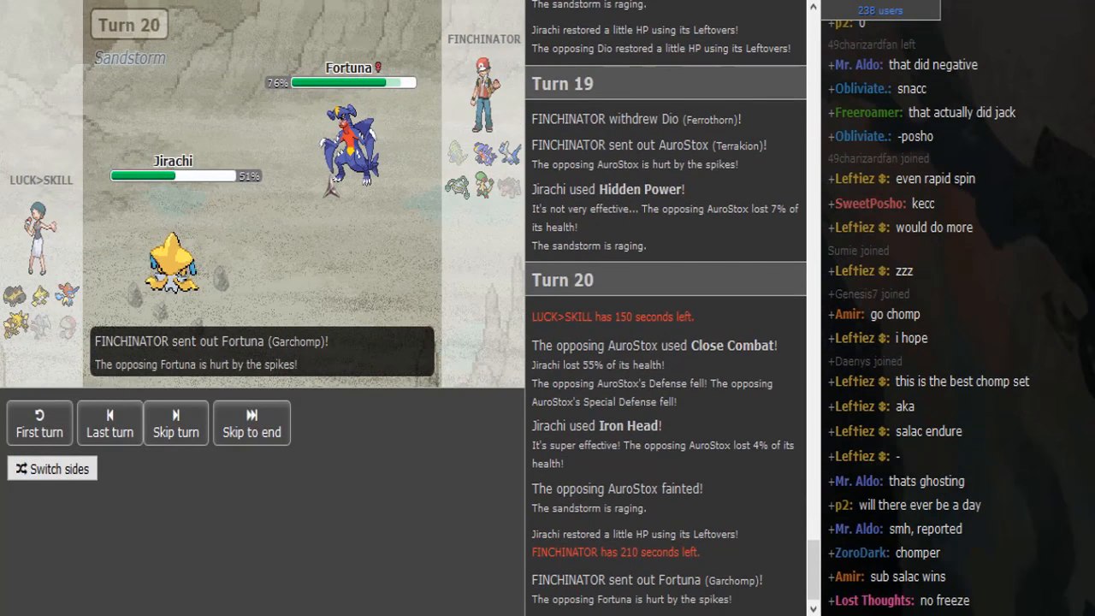
Go to the Home tab to view the new incoming private message
{"action": "left_click", "coordinate": [110, 422]}
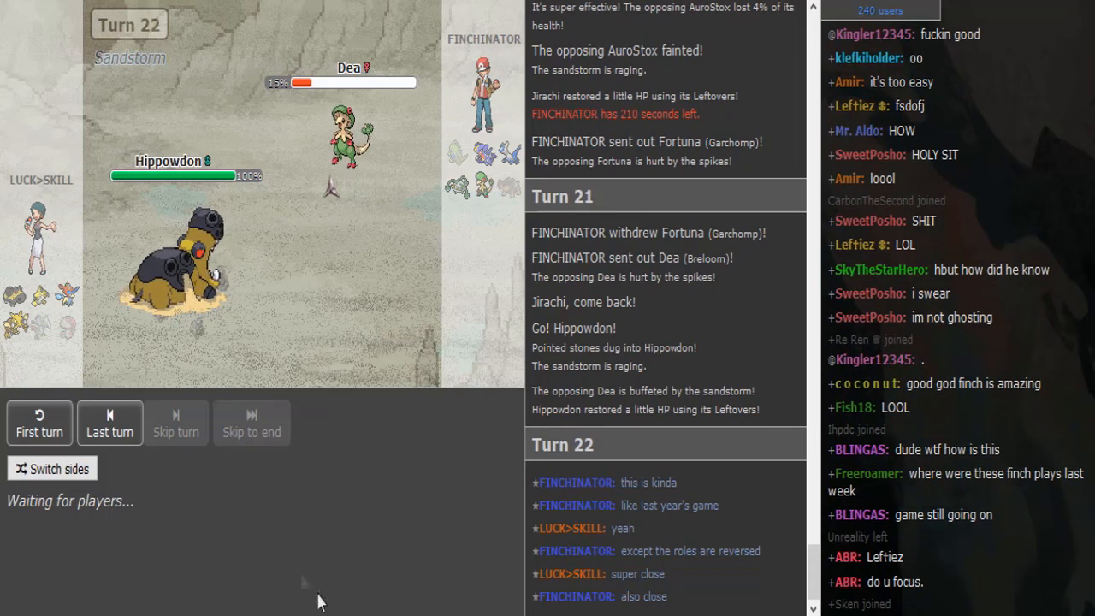
{"action": "mouse_move", "coordinate": [189, 273]}
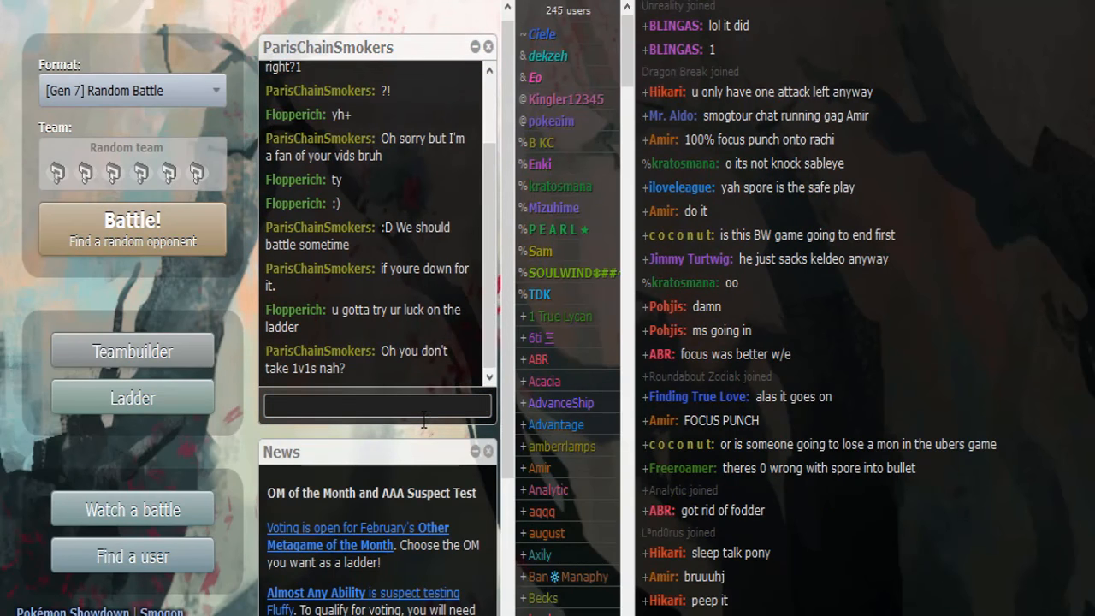
Return to the battle tab at turn 23 with Keldeo out; a DownThemAll! link window pops over it
{"action": "left_click", "coordinate": [376, 405]}
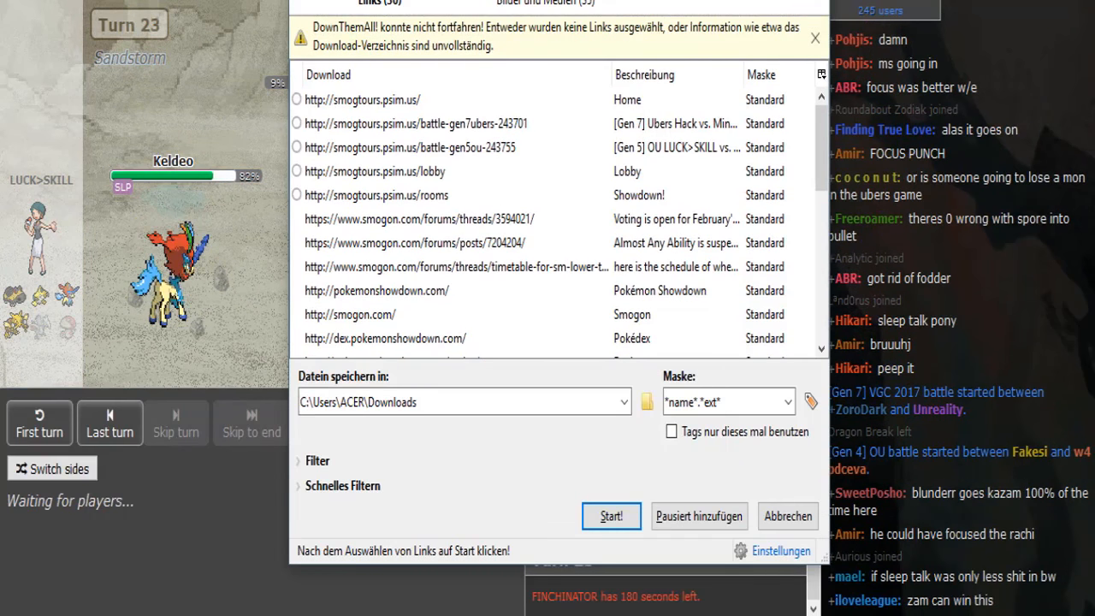
Cancel the DownThemAll! link-download dialog with Abbrechen, downloading nothing
{"action": "left_click", "coordinate": [787, 516]}
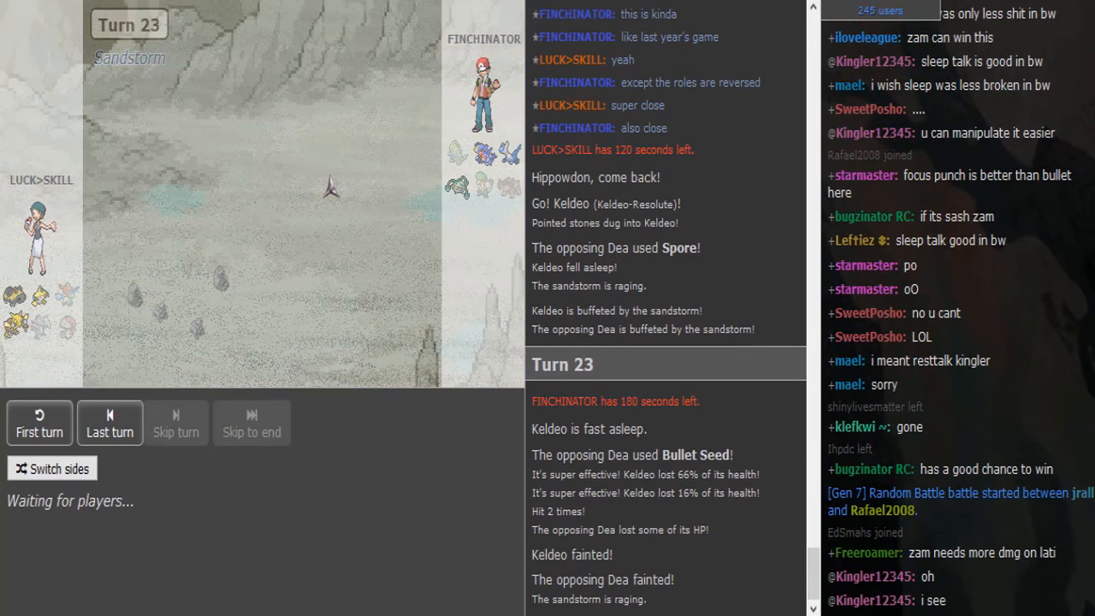
Scroll the battle chat while turn 24 begins with Alakazam facing Porco the Latios
{"action": "scroll", "scroll_direction": "down", "scroll_amount": 3}
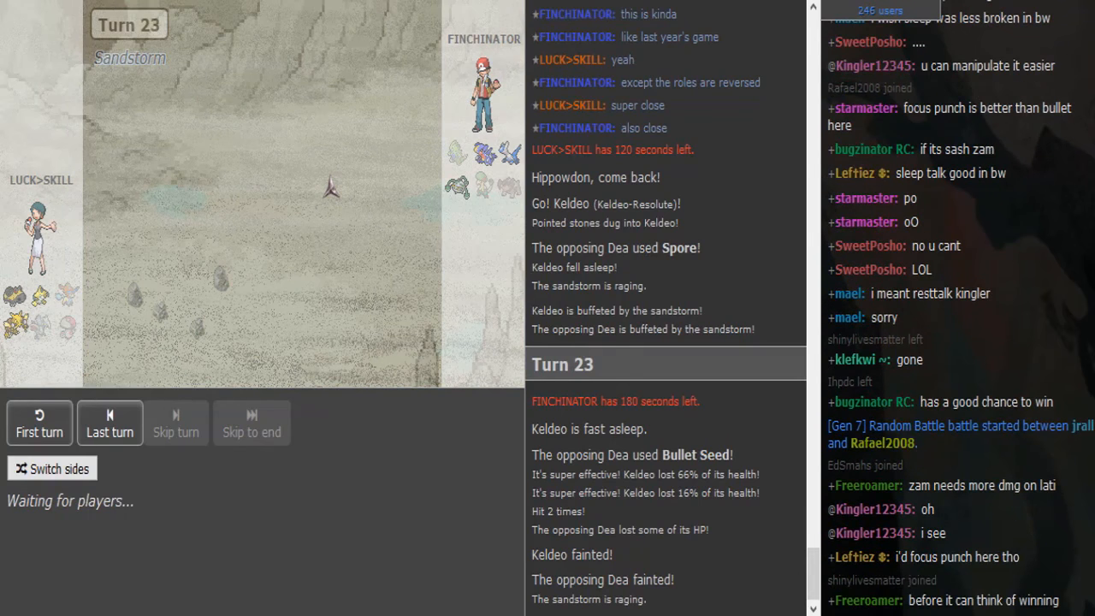
{"action": "scroll", "scroll_direction": "down", "scroll_amount": 3}
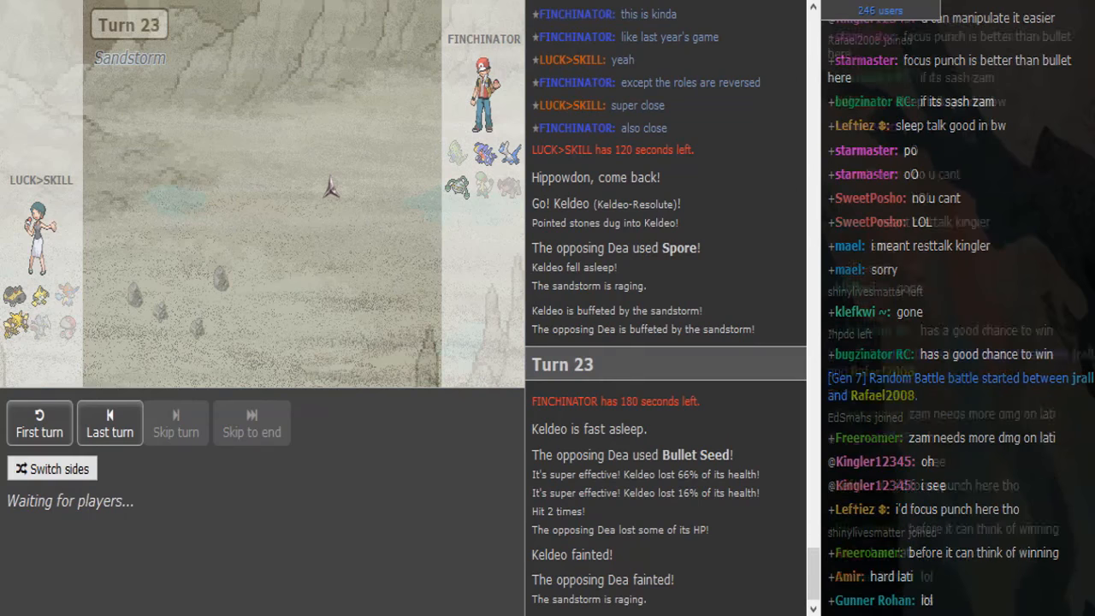
{"action": "scroll", "scroll_direction": "down", "scroll_amount": 3}
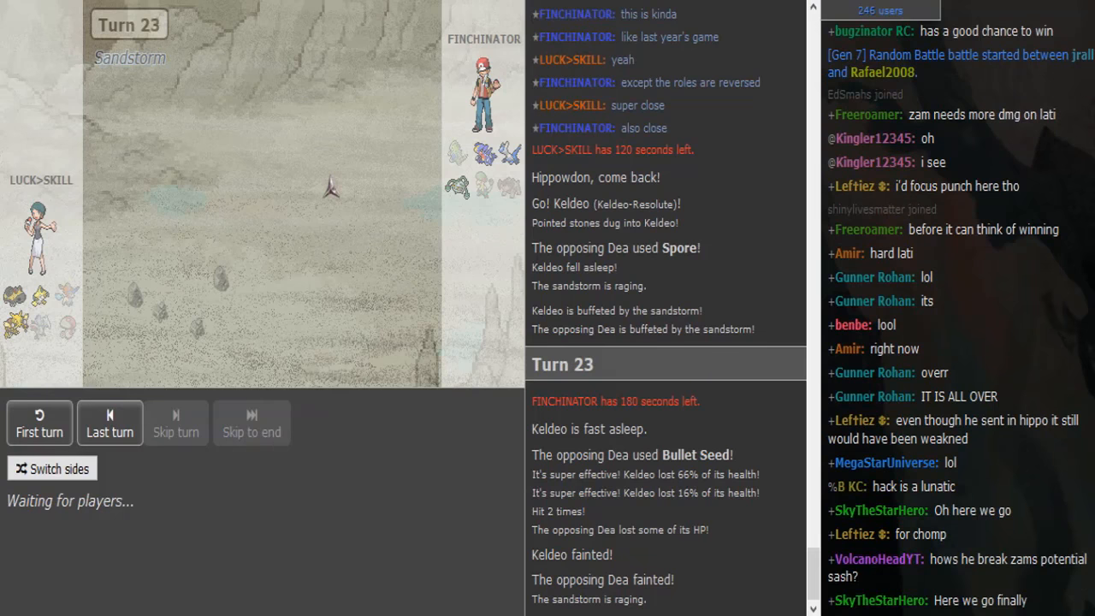
{"action": "scroll", "scroll_direction": "down", "scroll_amount": 3}
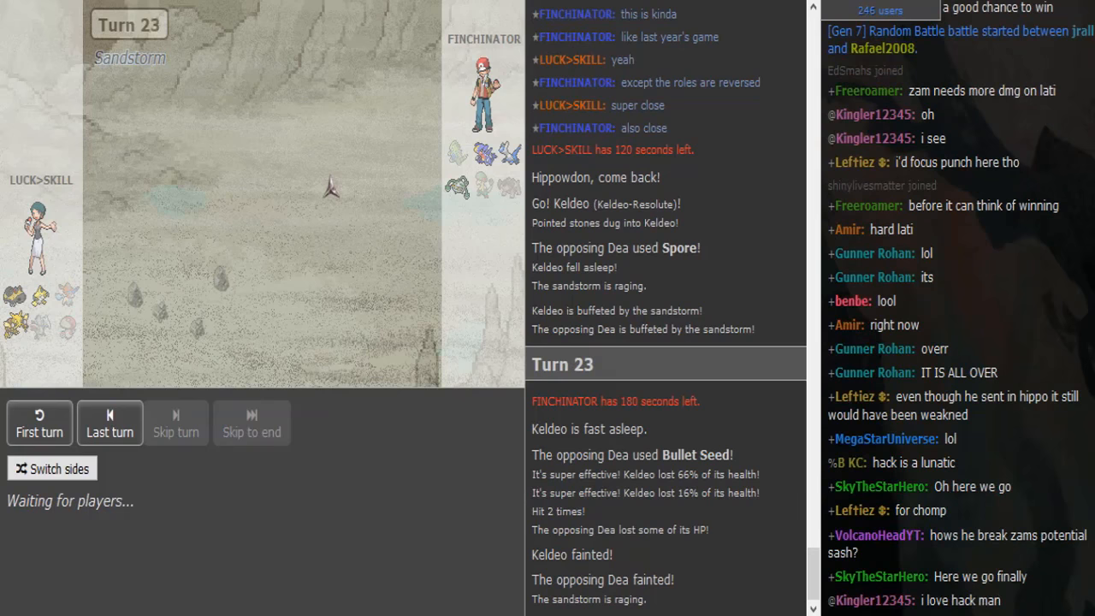
{"action": "scroll", "scroll_direction": "down", "scroll_amount": 3}
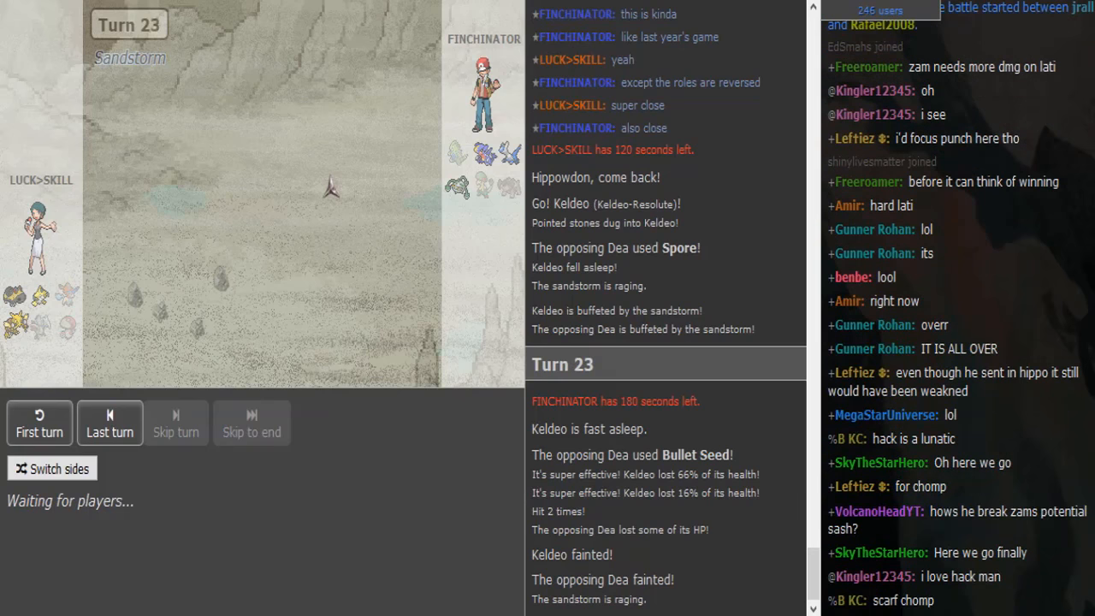
{"action": "scroll", "scroll_direction": "down", "scroll_amount": 3}
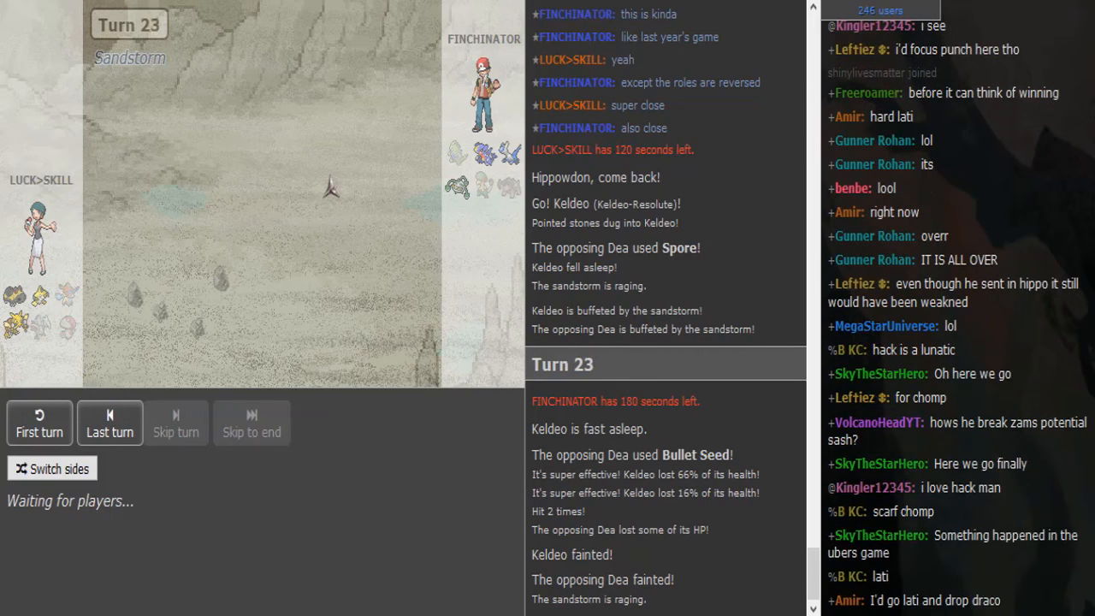
{"action": "scroll", "scroll_direction": "down", "scroll_amount": 3}
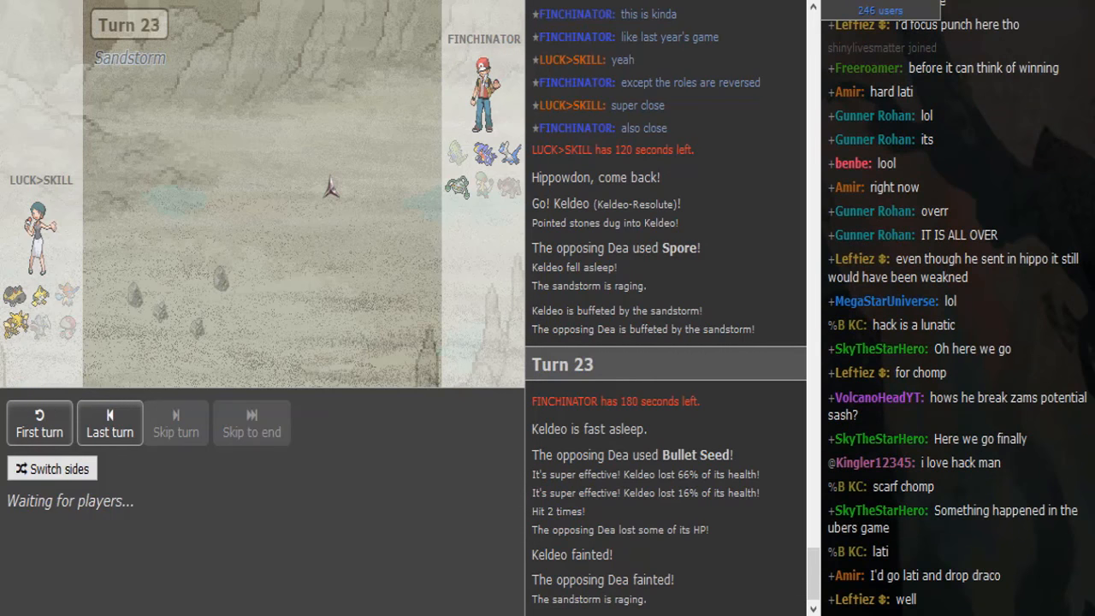
{"action": "scroll", "scroll_direction": "down", "scroll_amount": 3}
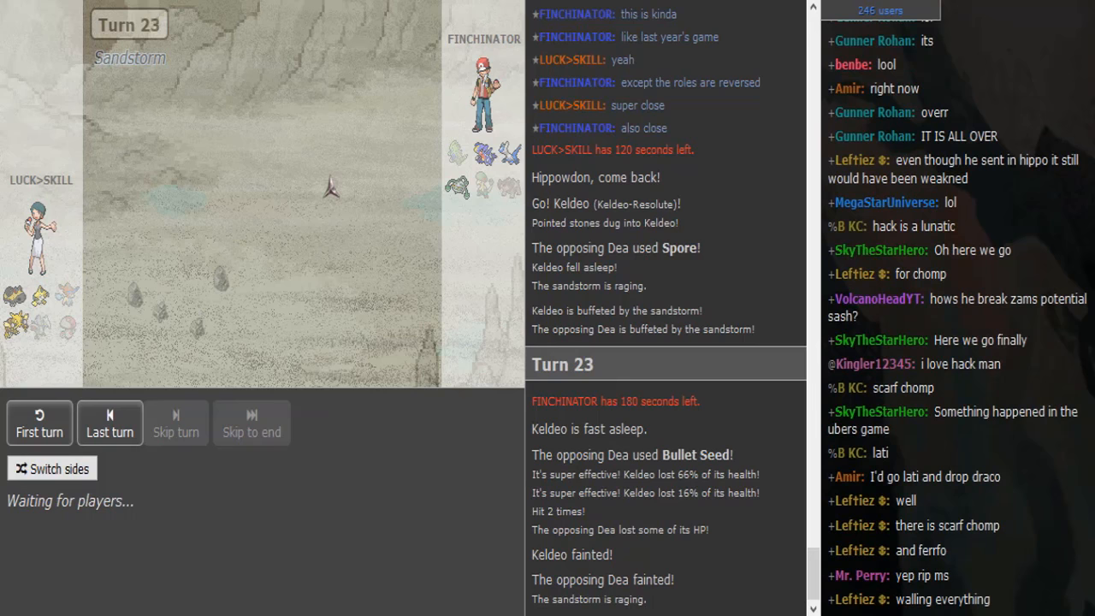
{"action": "scroll", "scroll_direction": "down", "scroll_amount": 3}
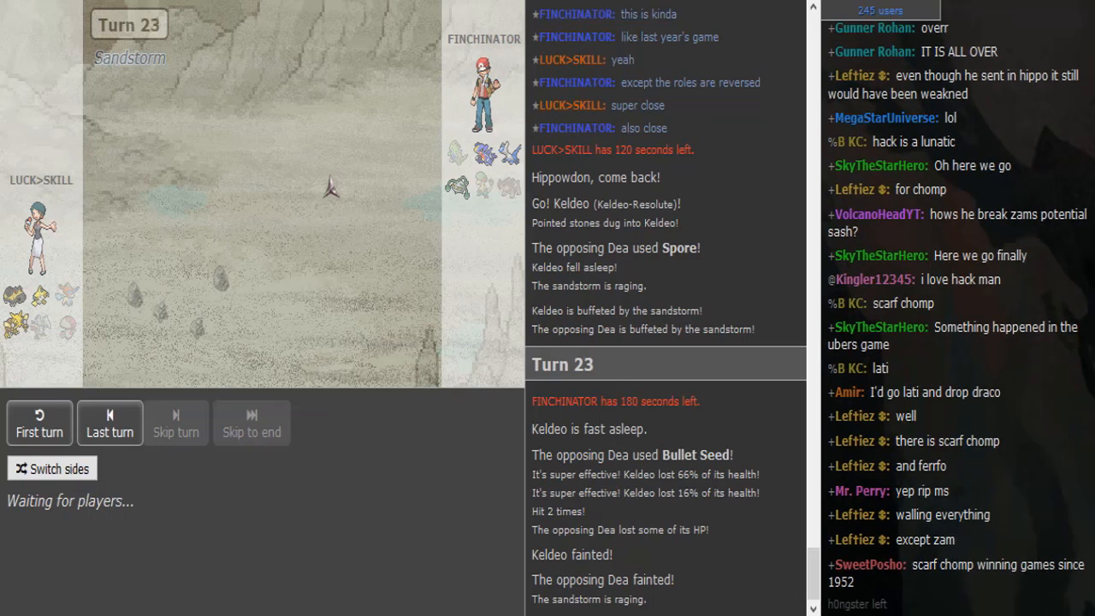
{"action": "scroll", "scroll_direction": "down", "scroll_amount": 3}
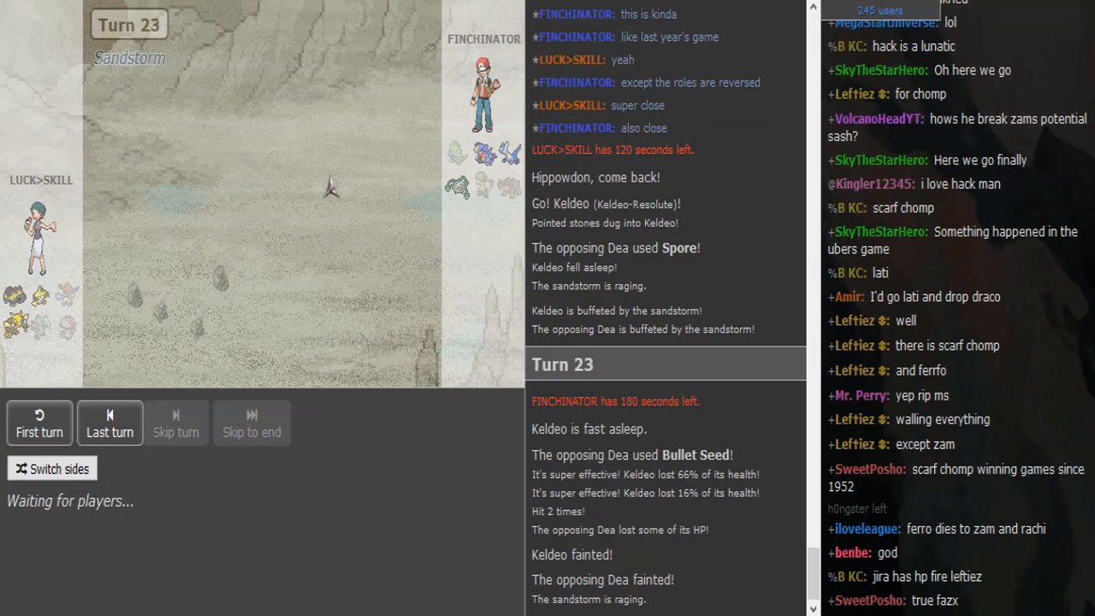
{"action": "scroll", "scroll_direction": "down", "scroll_amount": 3}
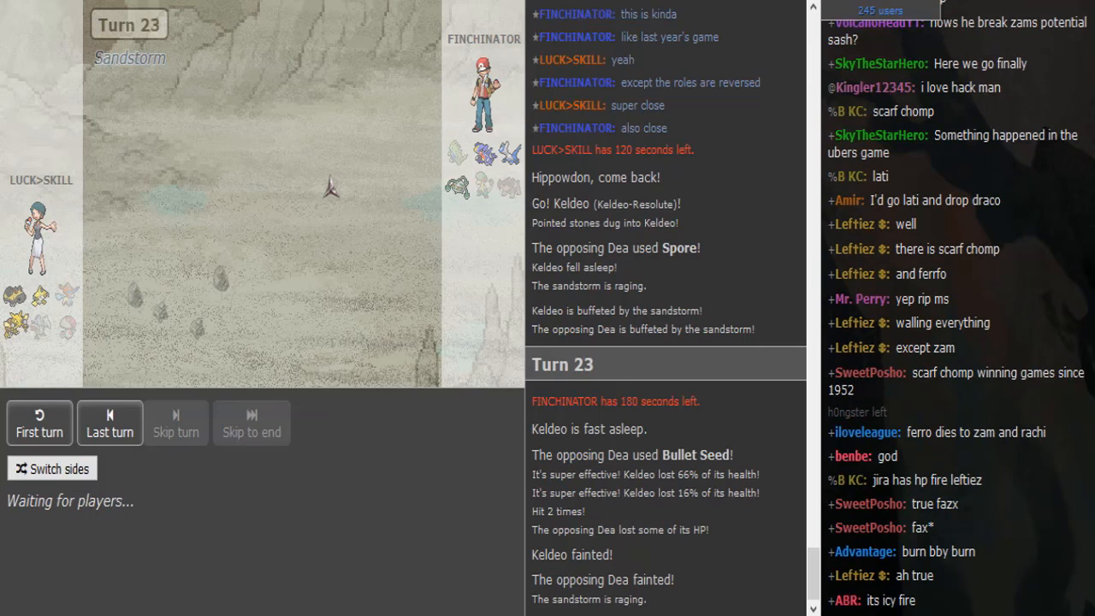
{"action": "scroll", "scroll_direction": "down", "scroll_amount": 3}
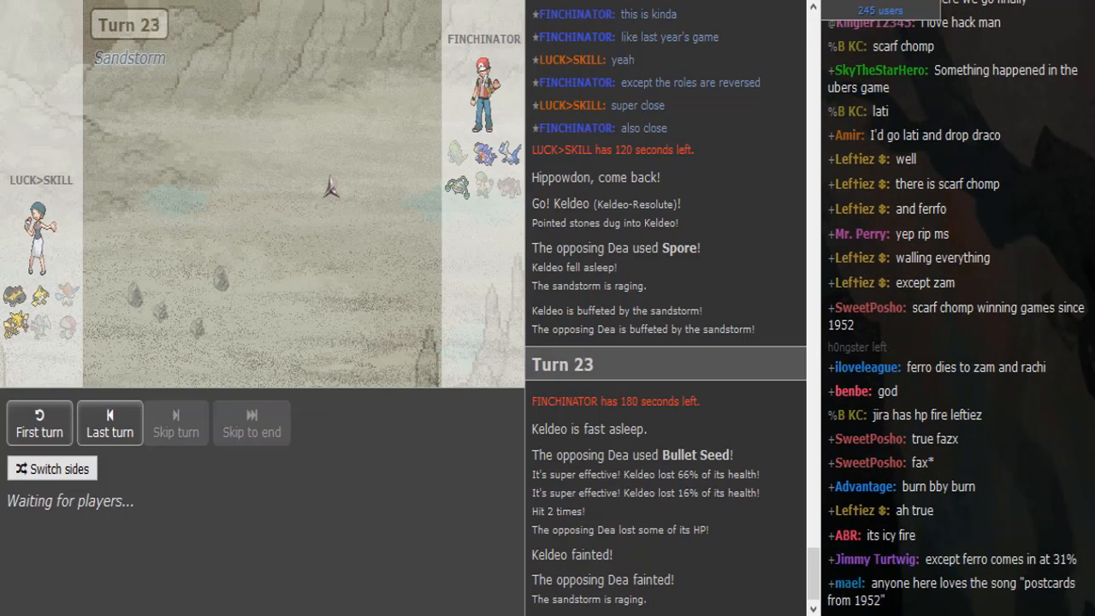
{"action": "scroll", "scroll_direction": "down", "scroll_amount": 3}
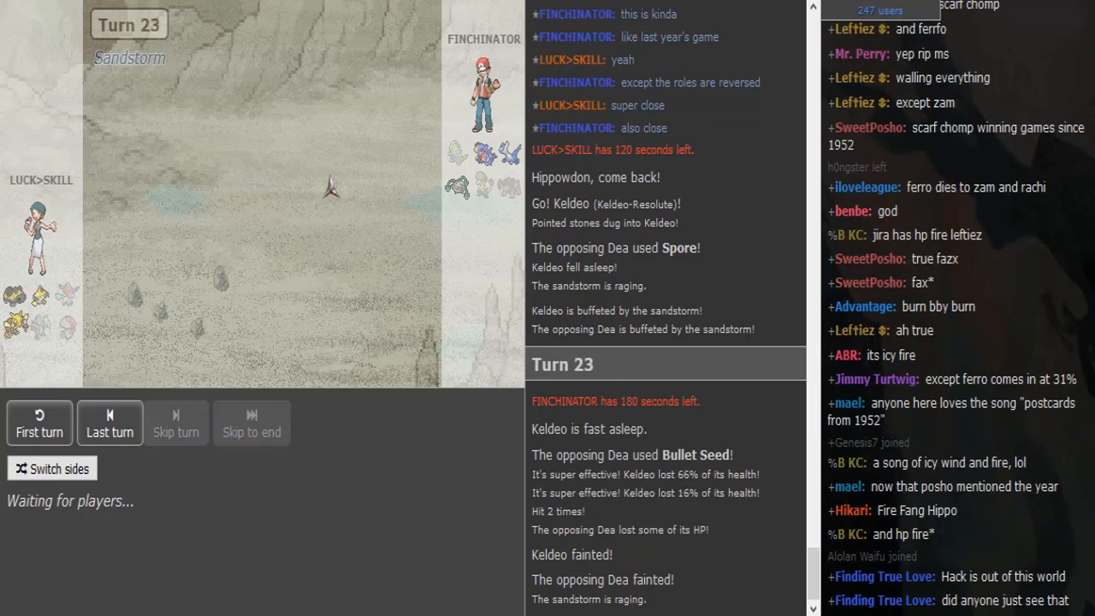
{"action": "scroll", "scroll_direction": "down", "scroll_amount": 3}
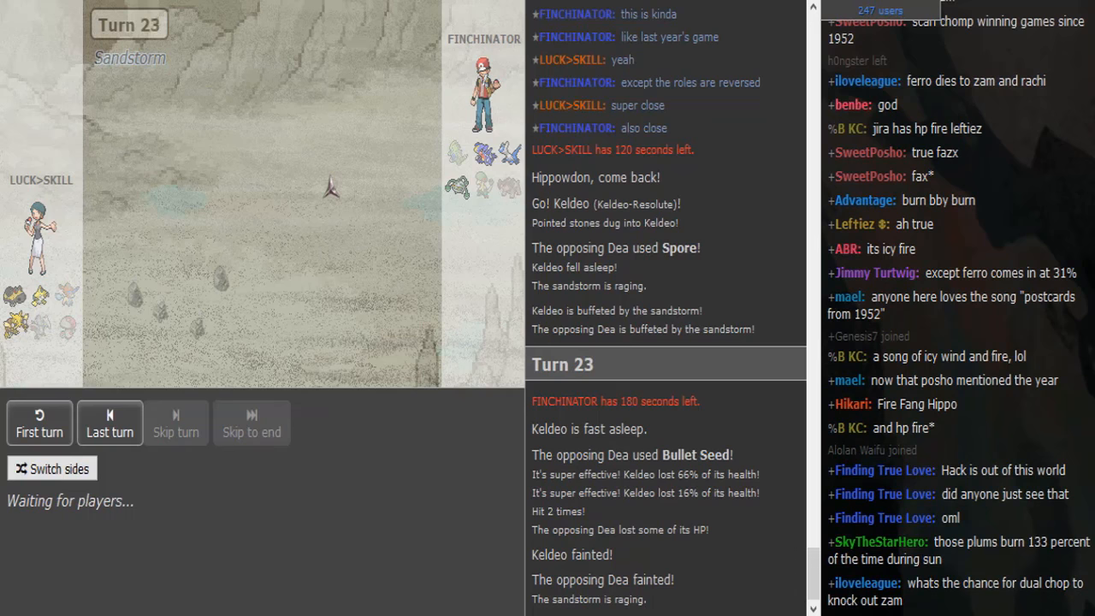
{"action": "scroll", "scroll_direction": "down", "scroll_amount": 3}
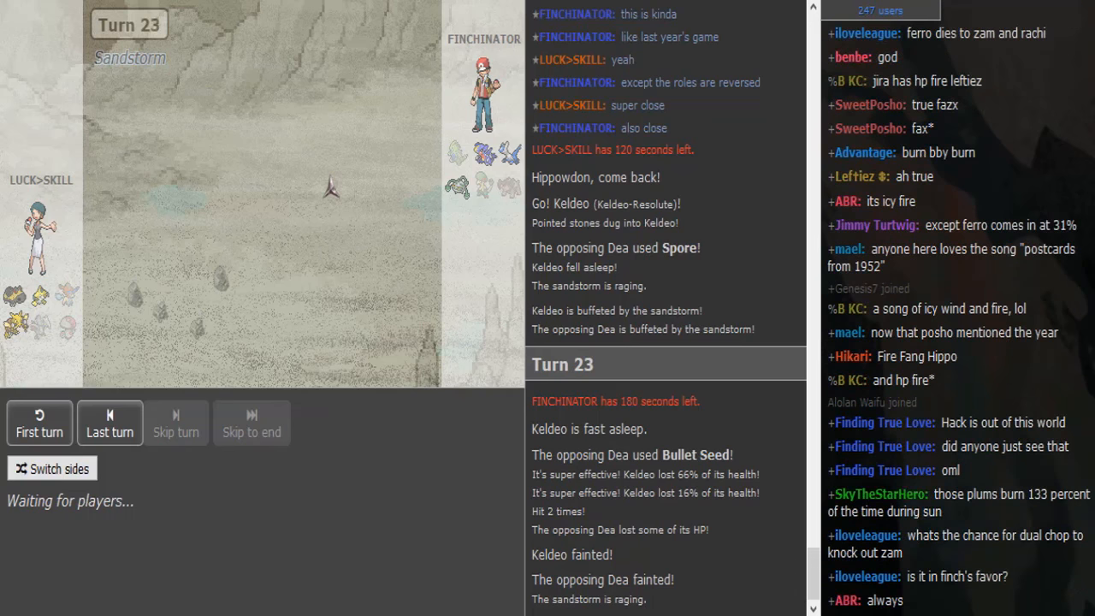
{"action": "scroll", "scroll_direction": "down", "scroll_amount": 3}
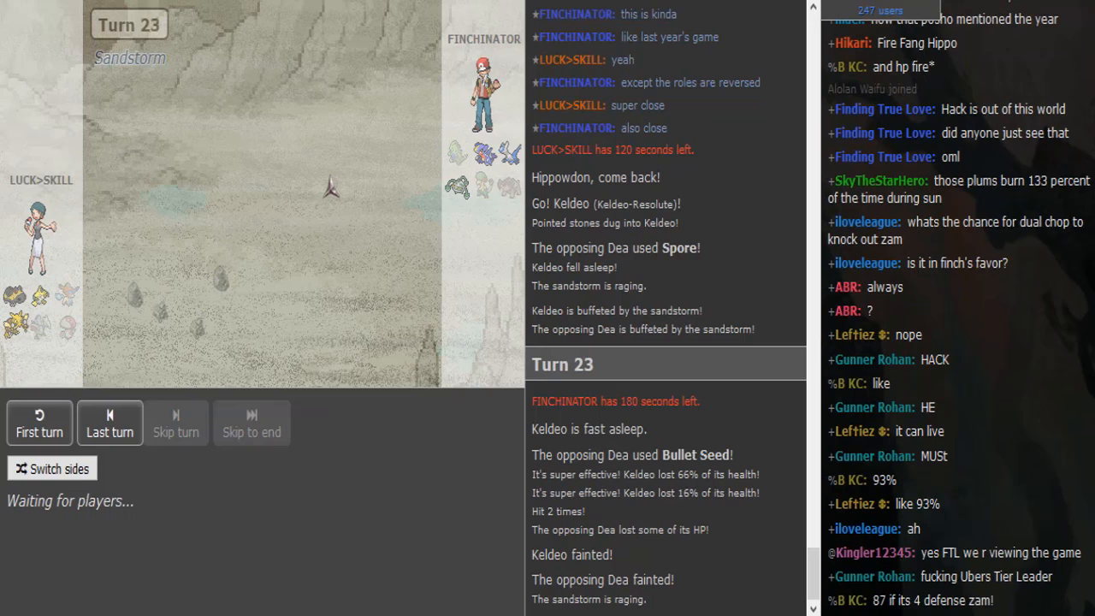
{"action": "scroll", "scroll_direction": "down", "scroll_amount": 3}
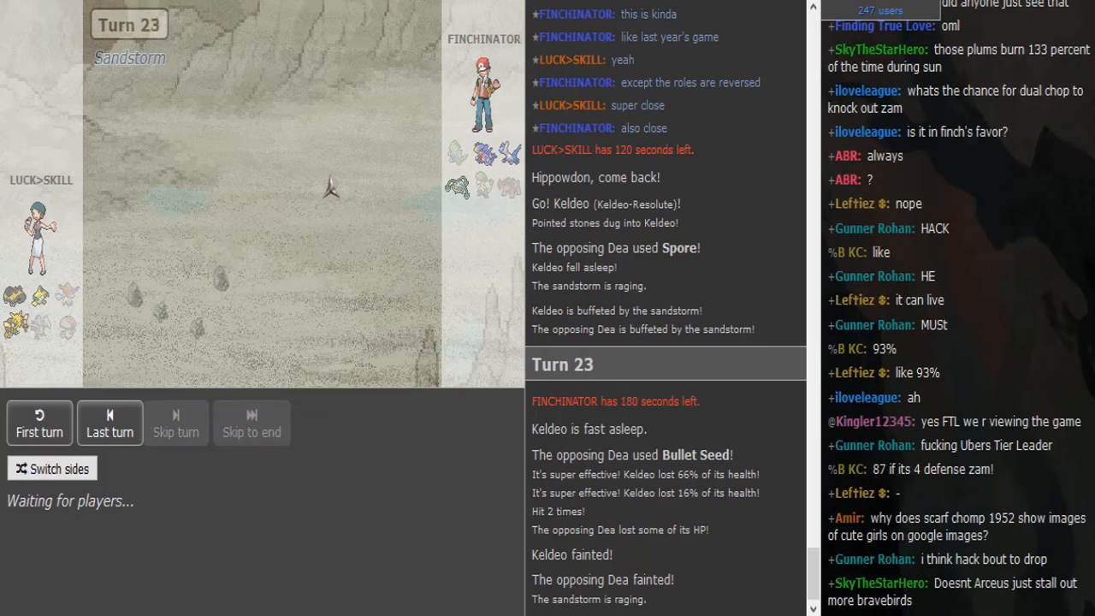
{"action": "scroll", "scroll_direction": "down", "scroll_amount": 3}
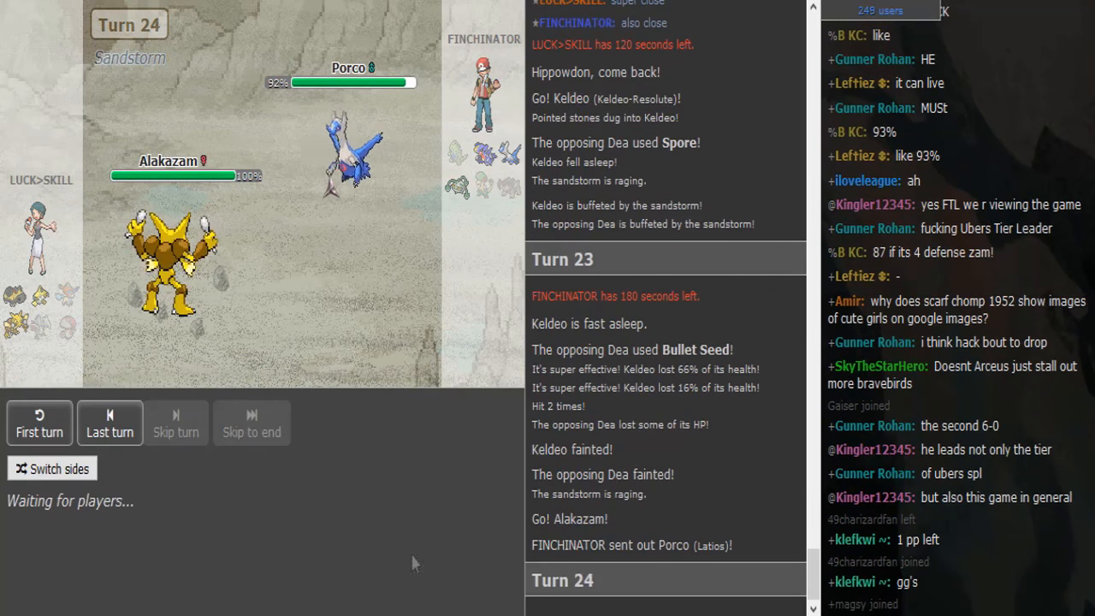
{"action": "mouse_move", "coordinate": [192, 282]}
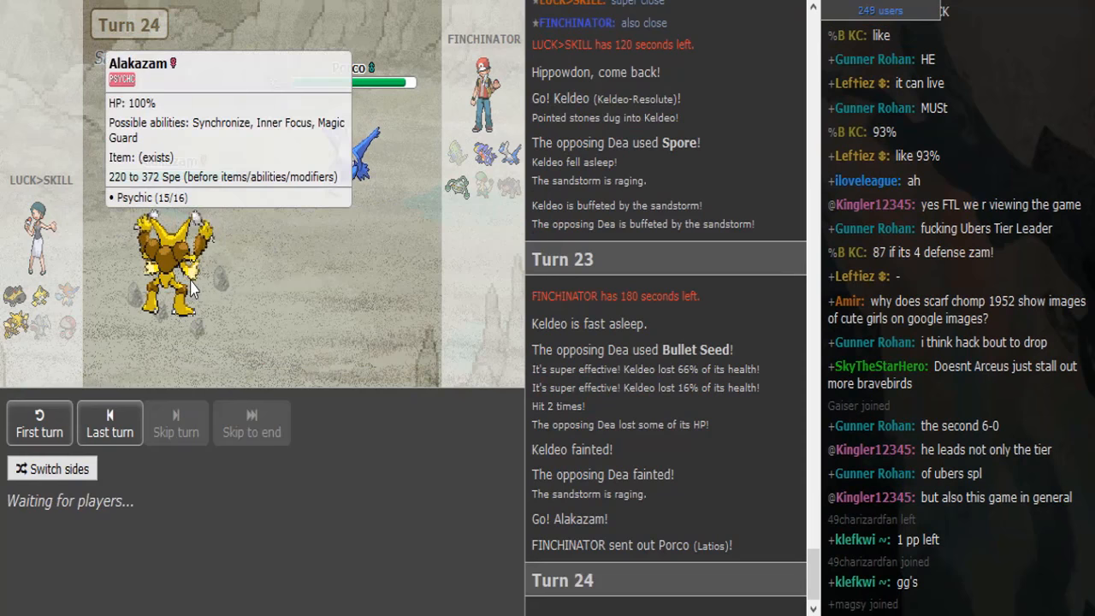
{"action": "mouse_move", "coordinate": [191, 288]}
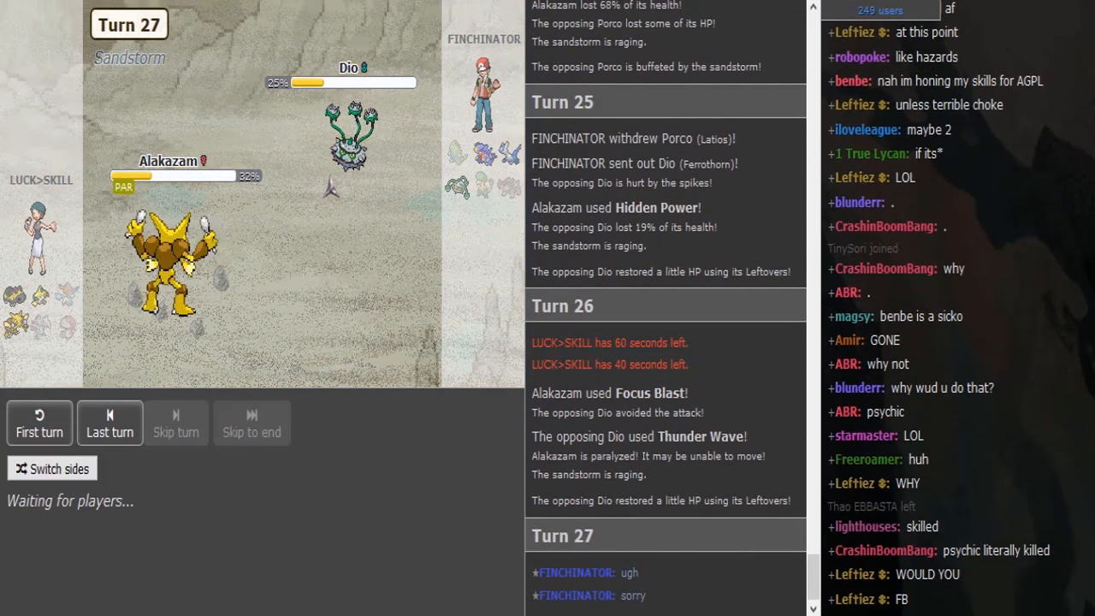
Scroll the chat through turns 27–29 as Dio, Alakazam and Porco all faint
{"action": "scroll", "scroll_direction": "down", "scroll_amount": 3}
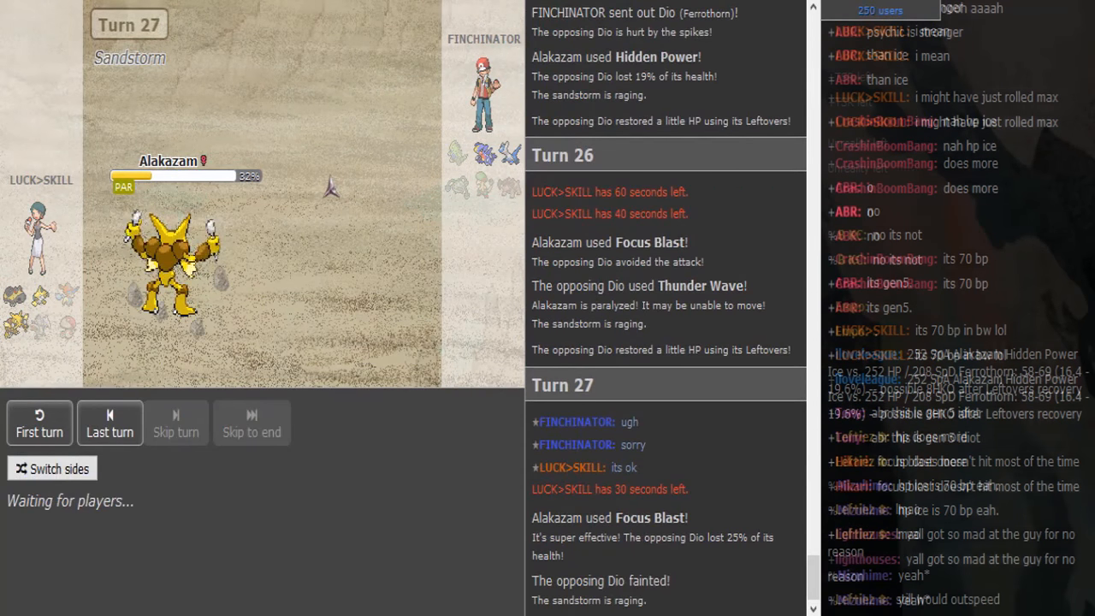
{"action": "scroll", "scroll_direction": "down", "scroll_amount": 3}
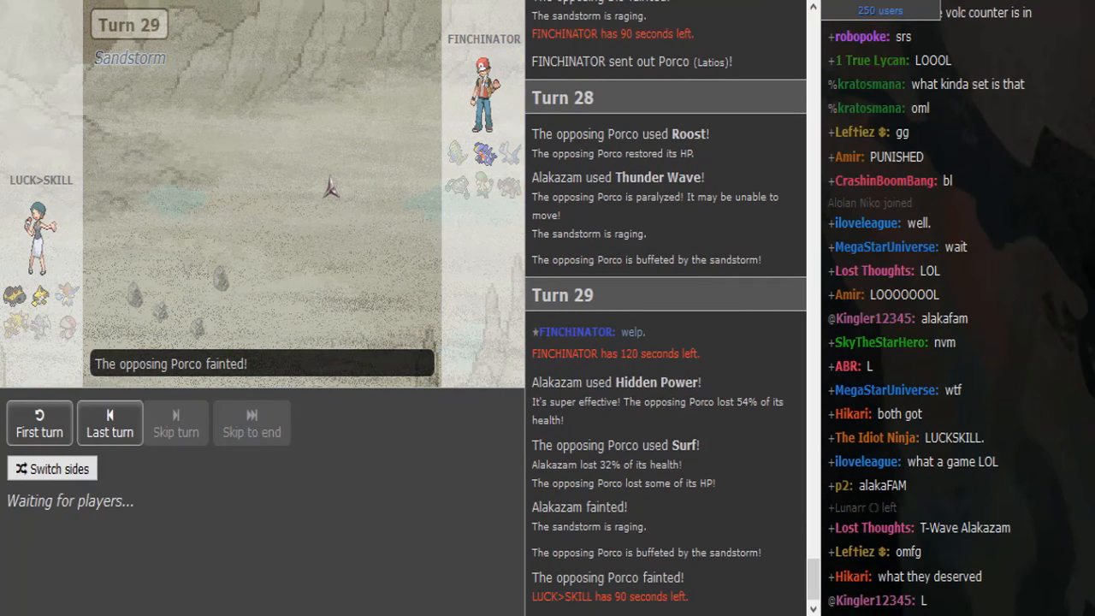
Scroll the forum thread to the Ever Grande BIGS vs Wifi Wolfpack pairings, including BW OU Finchinator vs Luck>Skill
{"action": "scroll", "scroll_direction": "down", "scroll_amount": 3}
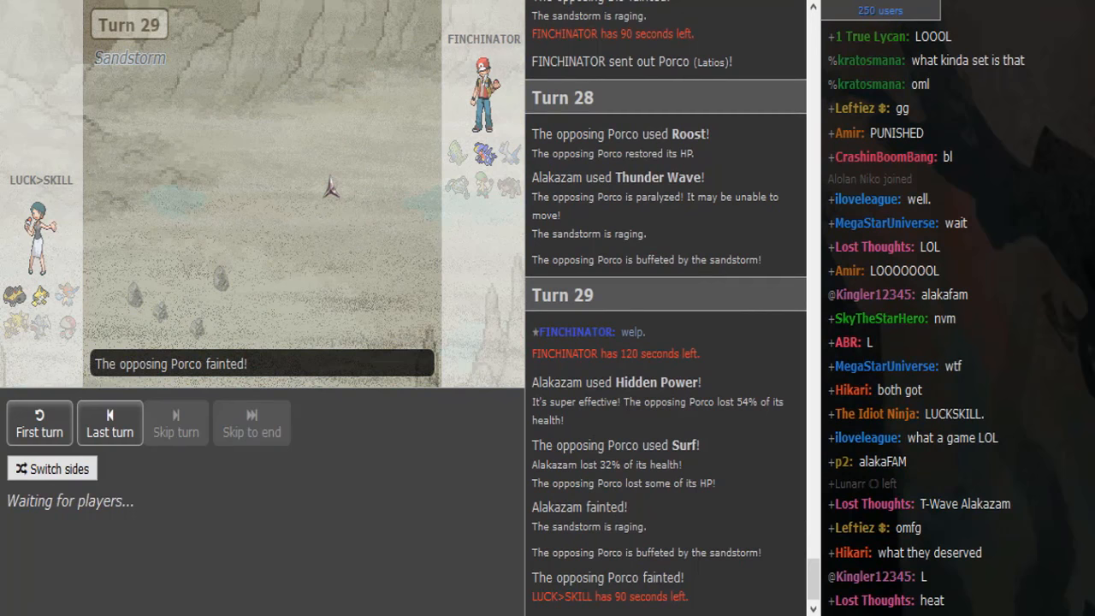
{"action": "scroll", "scroll_direction": "down", "scroll_amount": 3}
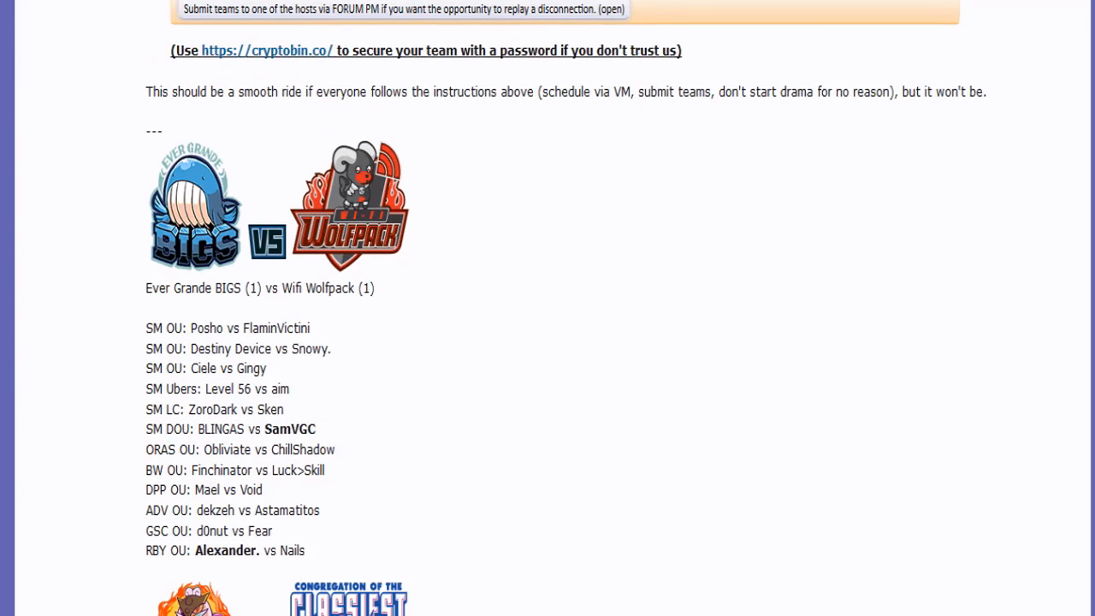
{"action": "scroll", "scroll_direction": "down", "scroll_amount": 3}
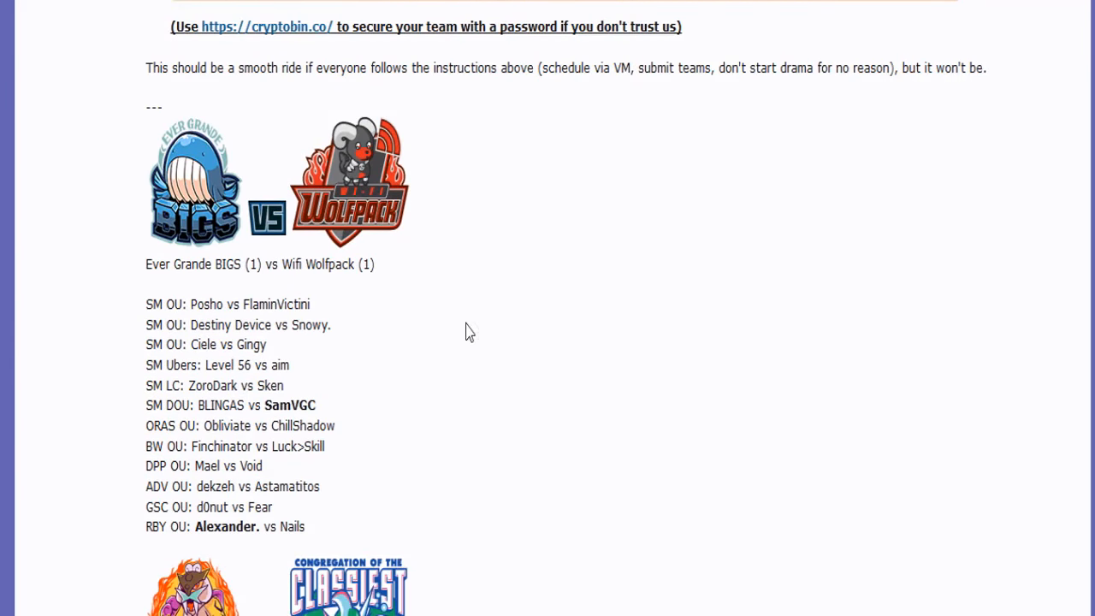
{"action": "mouse_move", "coordinate": [147, 456]}
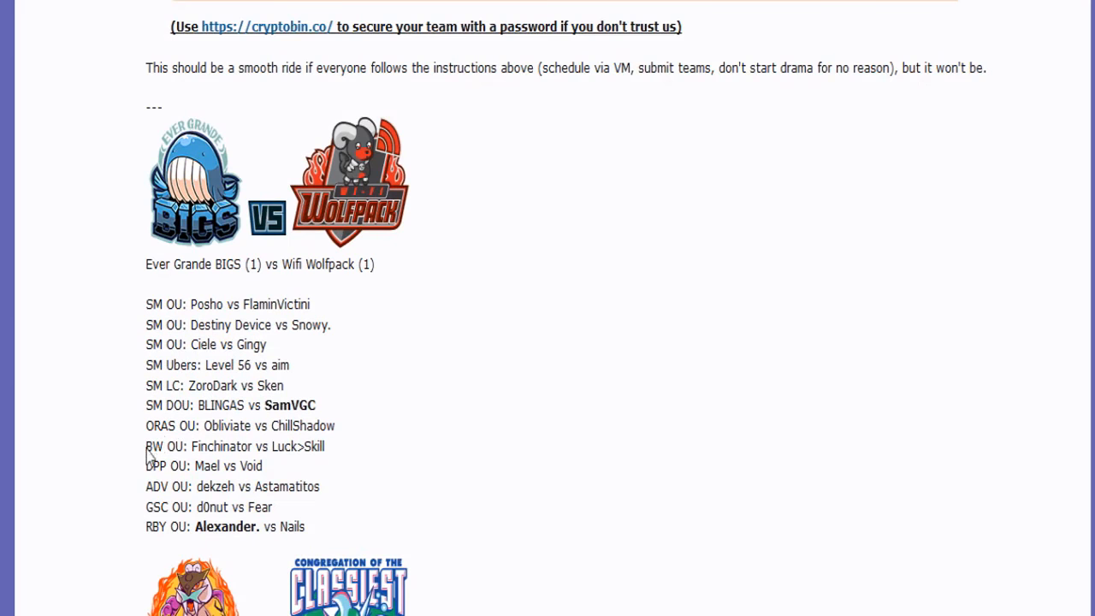